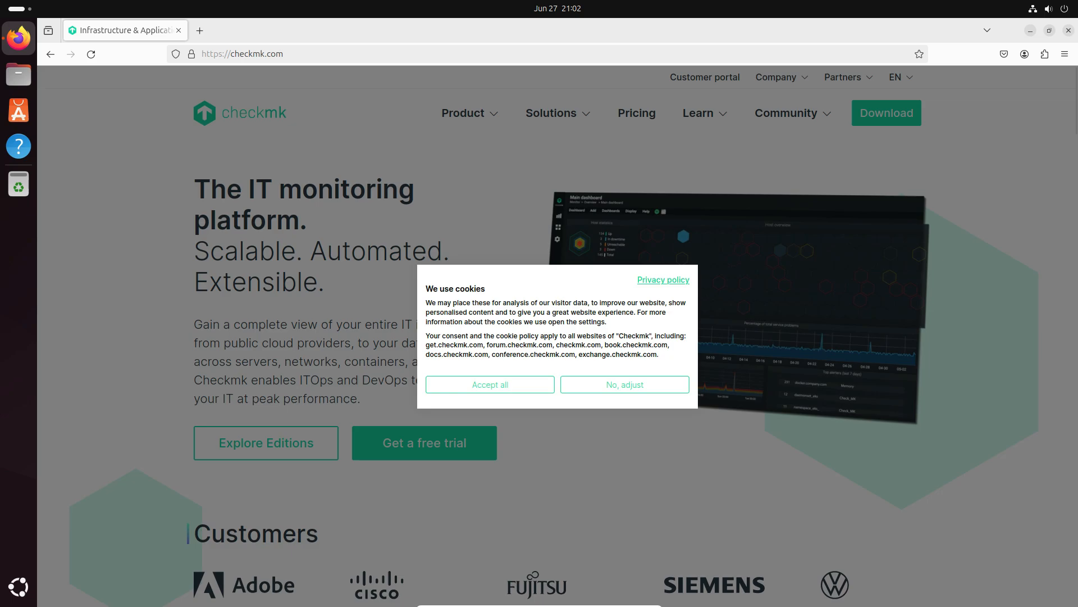
# Accept all website cookies and go to the Checkmk download page.
pyautogui.click(490, 383)
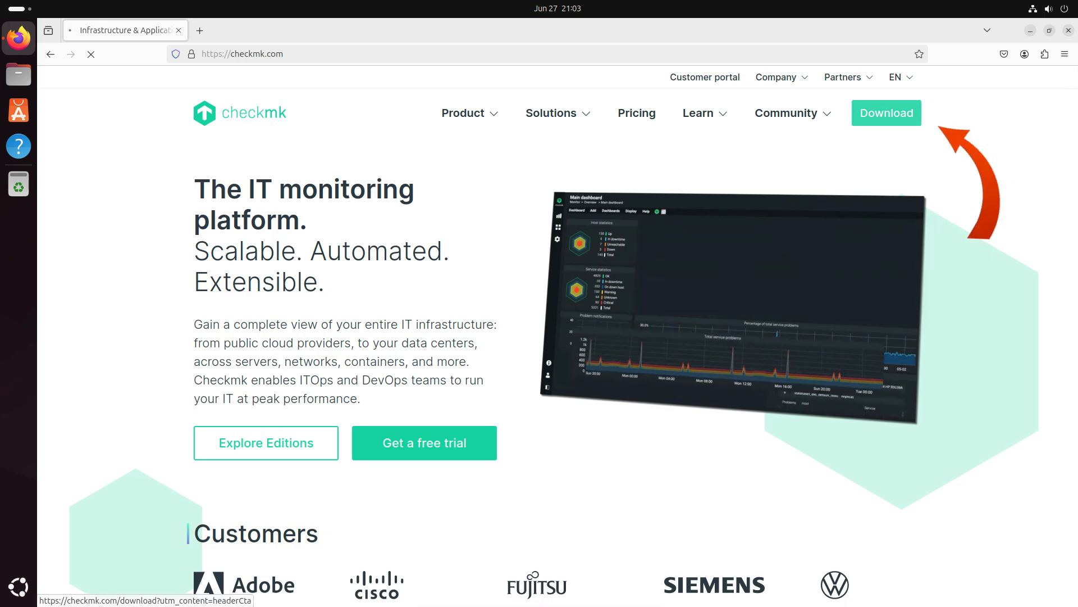
pyautogui.click(885, 113)
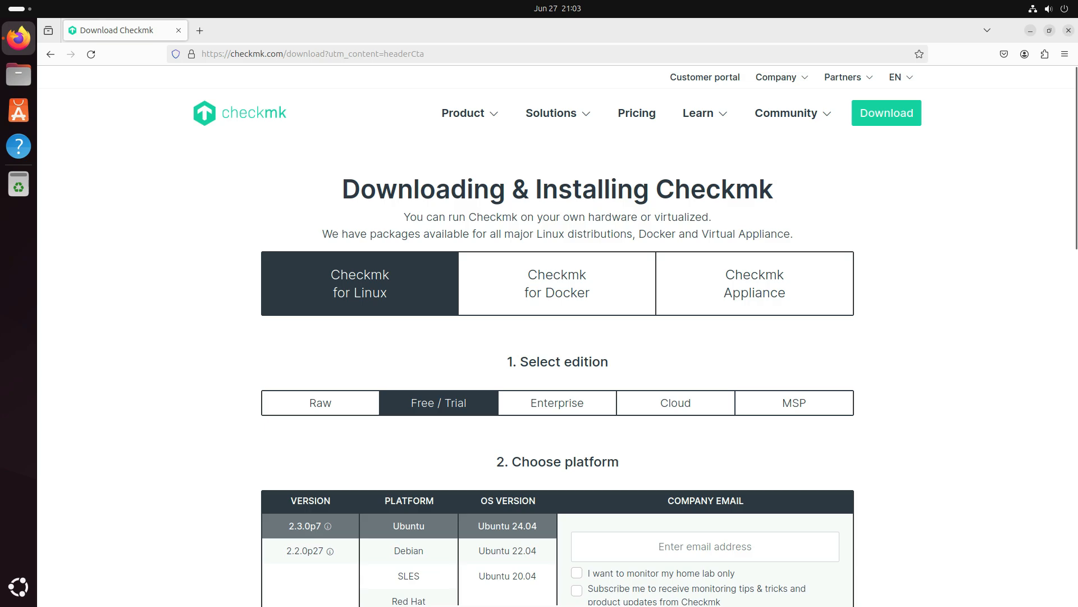
# Choose the Raw edition for Ubuntu 24.04 and copy its wget download command.
pyautogui.scroll(-3)
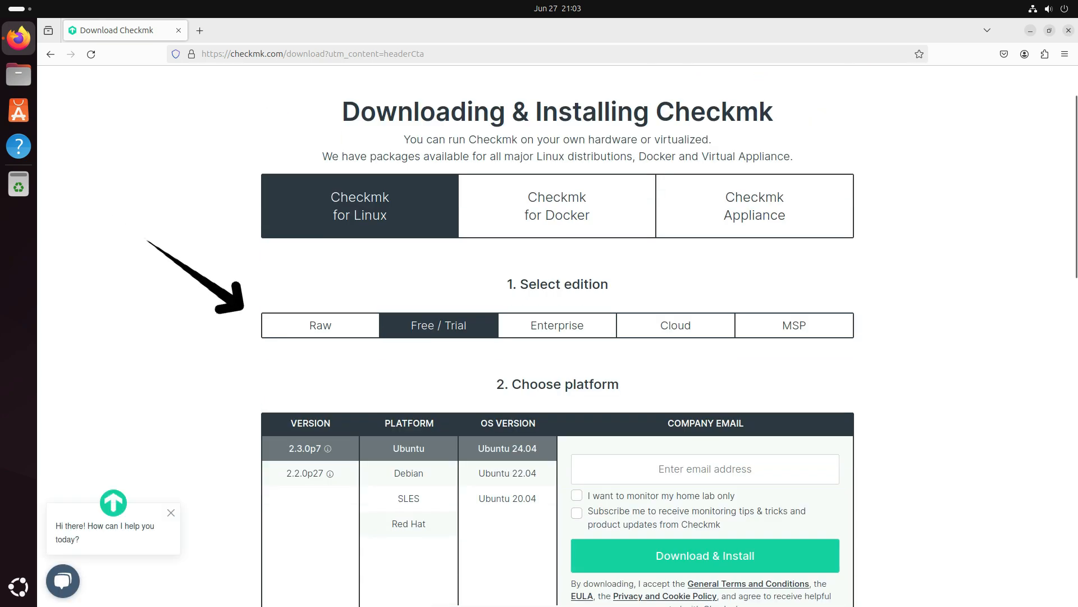
pyautogui.click(319, 325)
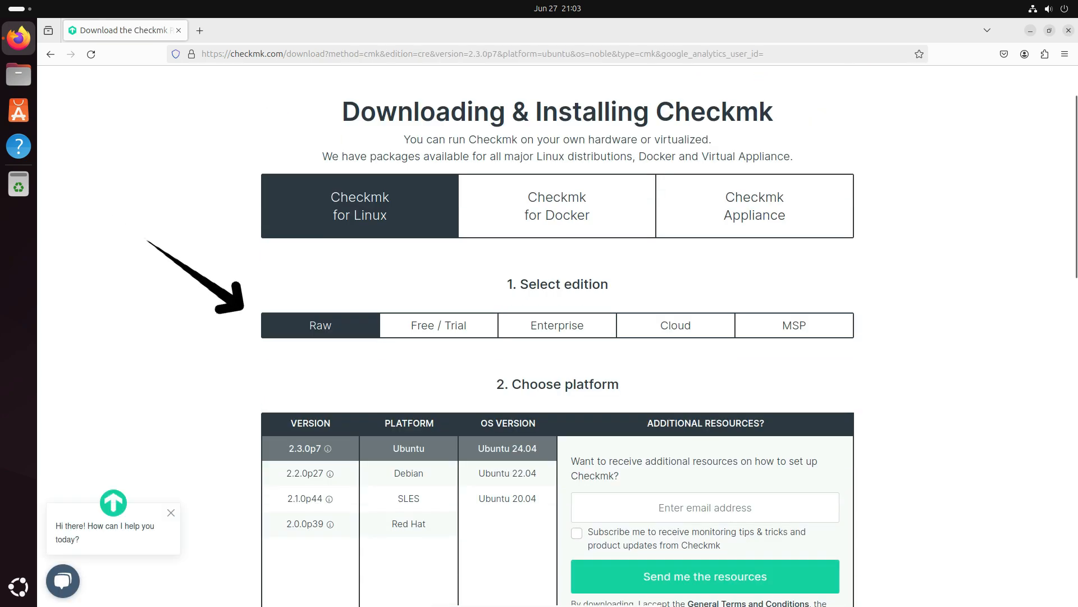
pyautogui.scroll(-3)
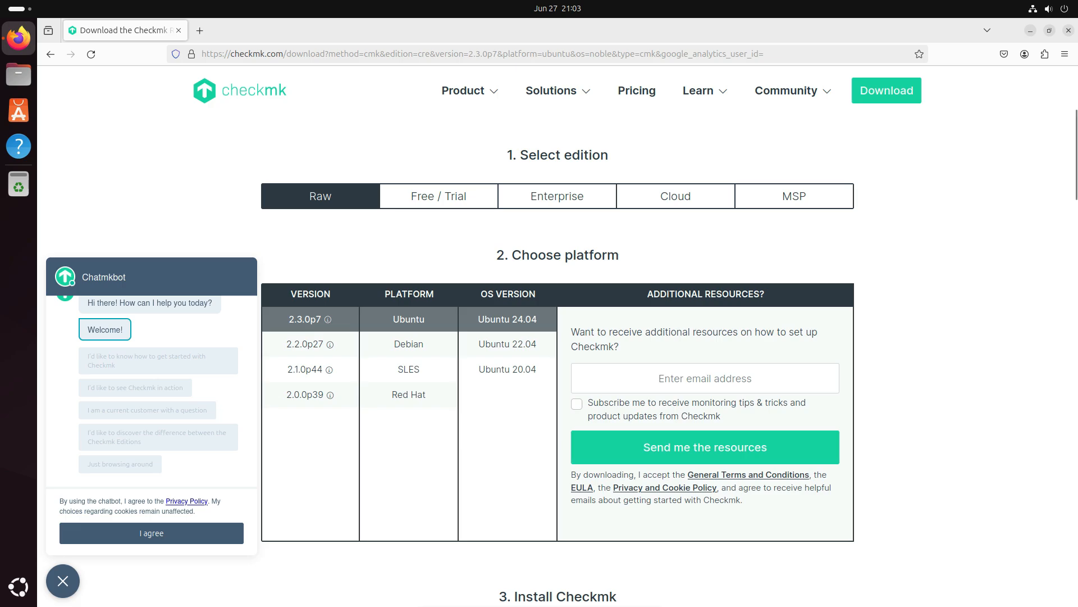
pyautogui.scroll(-3)
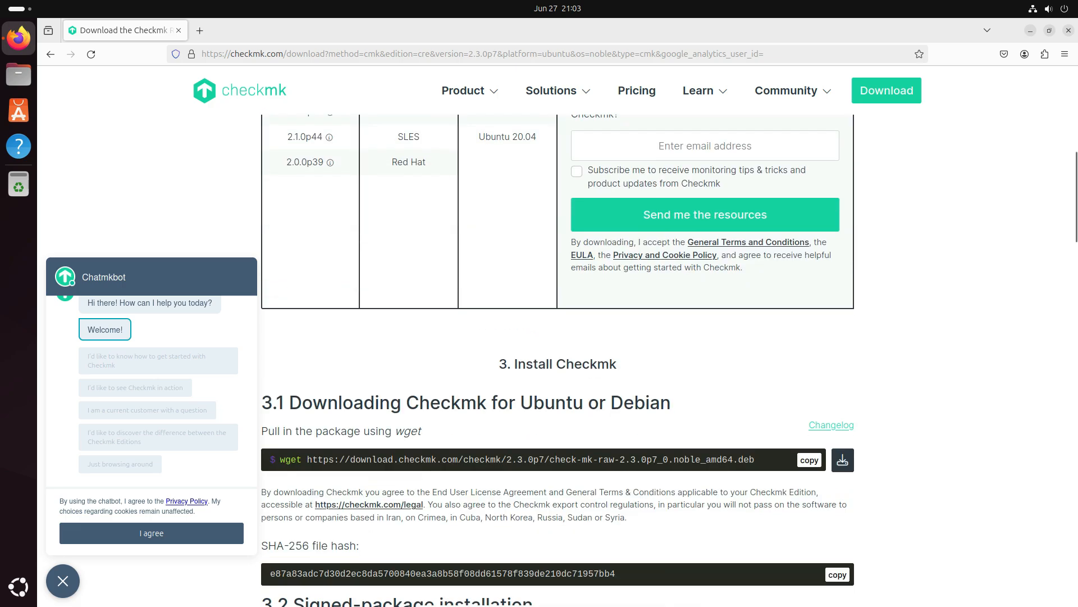
pyautogui.scroll(-3)
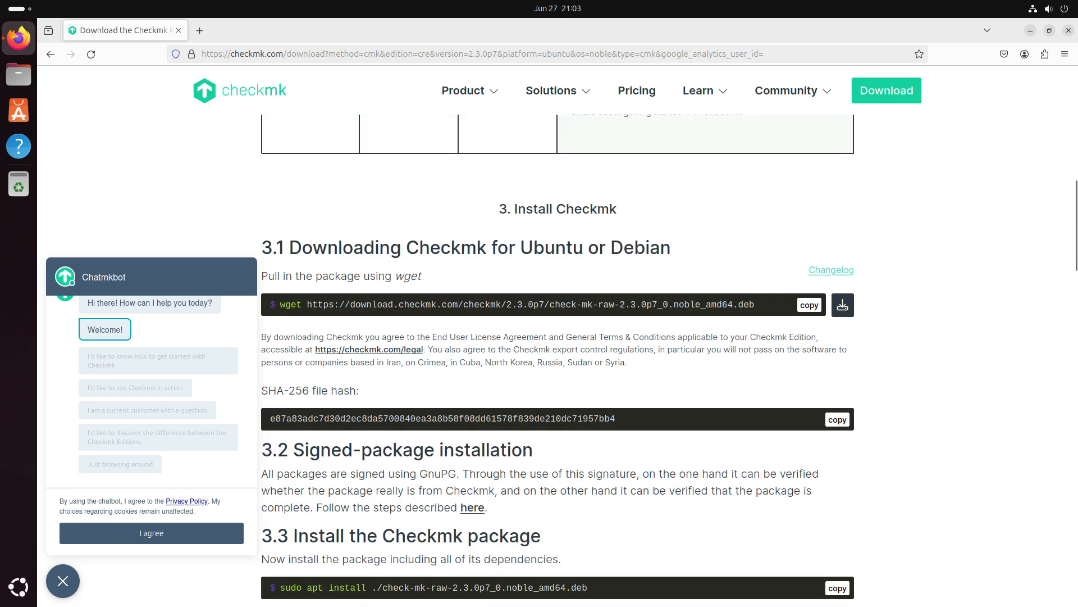
pyautogui.moveTo(515, 208); pyautogui.dragTo(596, 208)
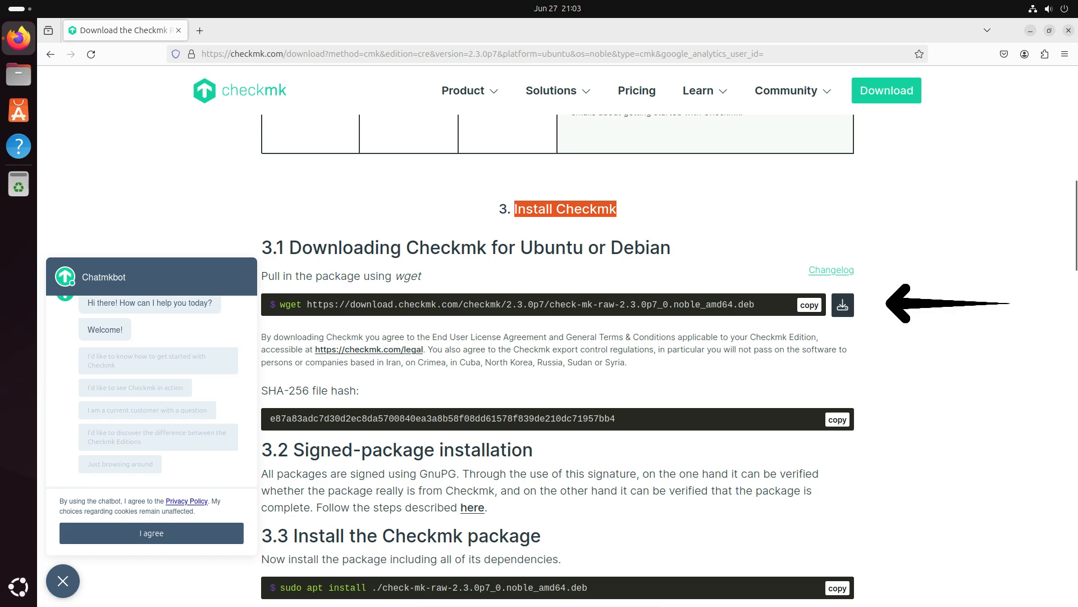
pyautogui.click(810, 305)
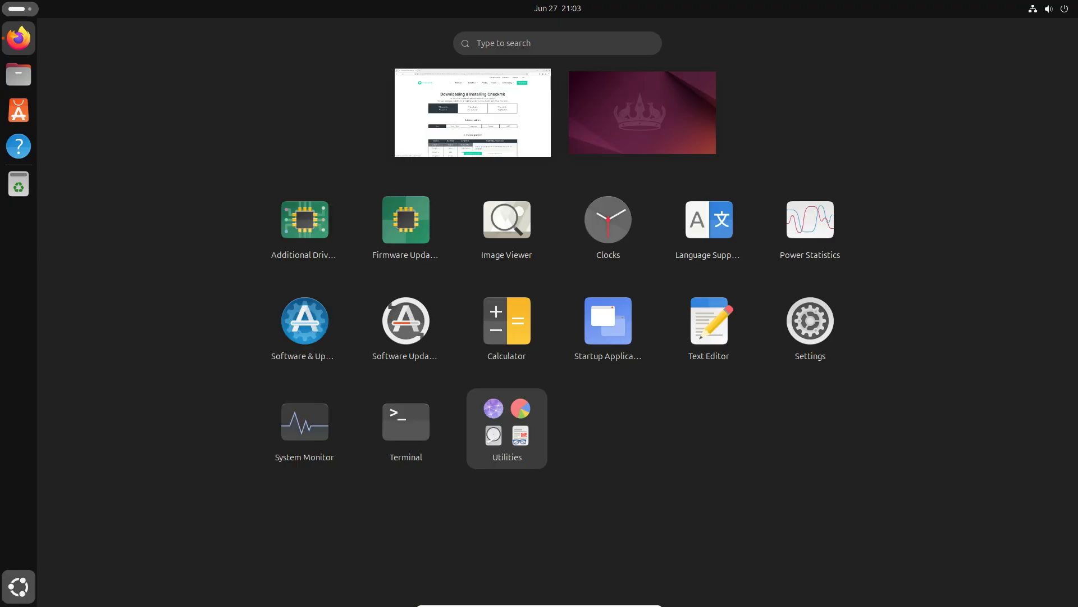
# Download check-mk-raw-2.3.0p7_0.noble_amd64.deb in Terminal using the copied wget command.
pyautogui.click(472, 112)
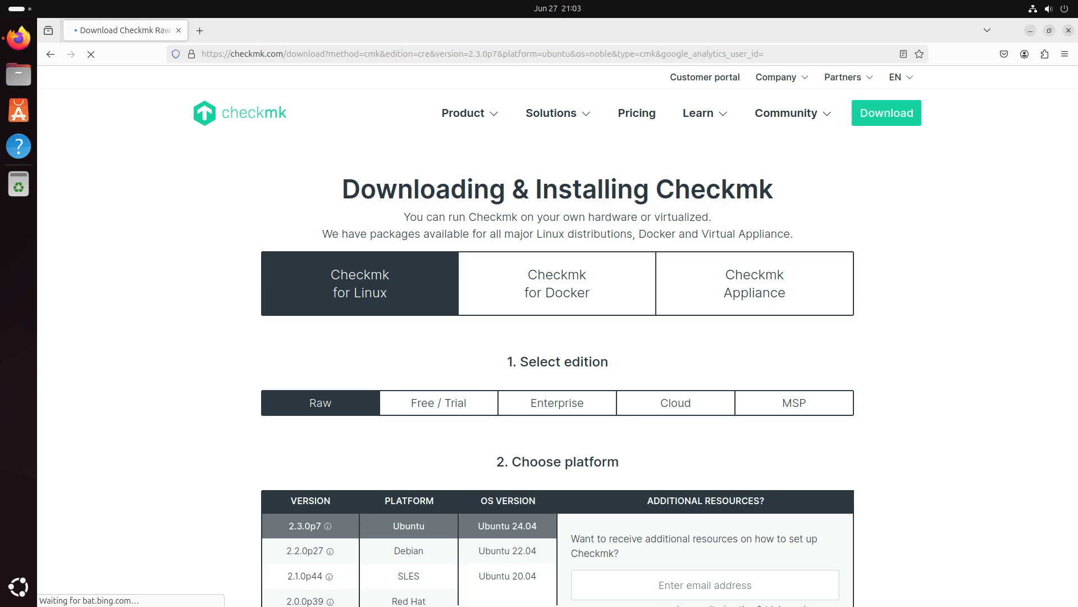
pyautogui.click(18, 183)
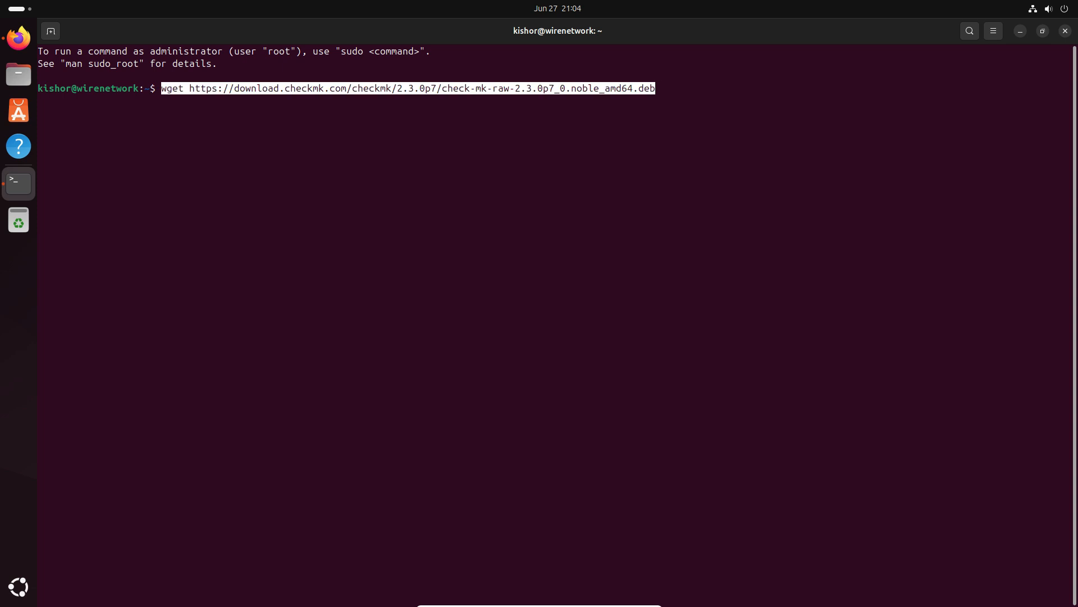
pyautogui.press('Return')
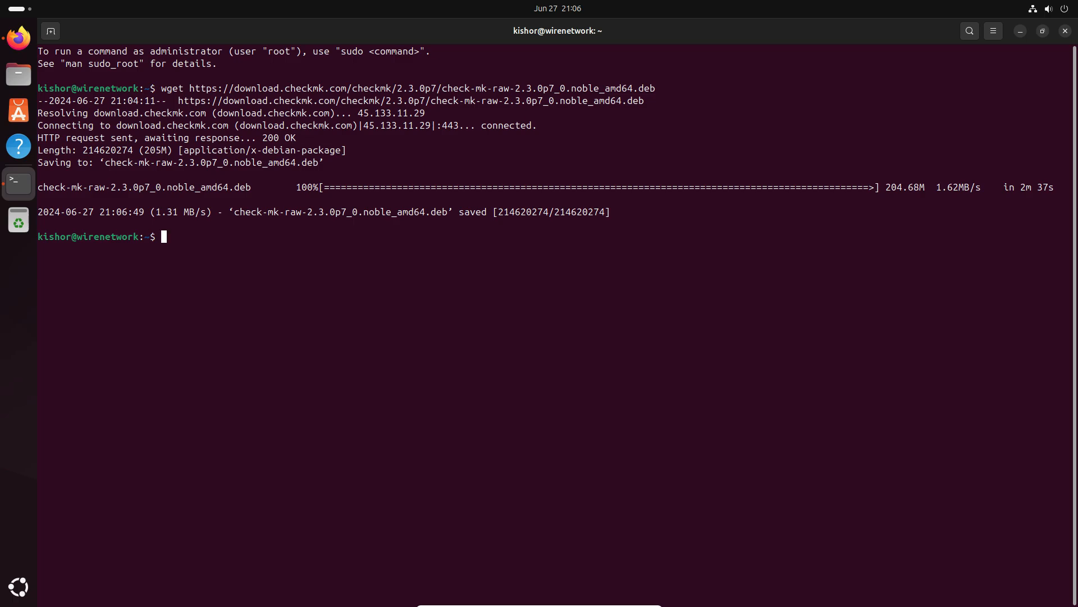
pyautogui.moveTo(233, 211); pyautogui.dragTo(486, 212)
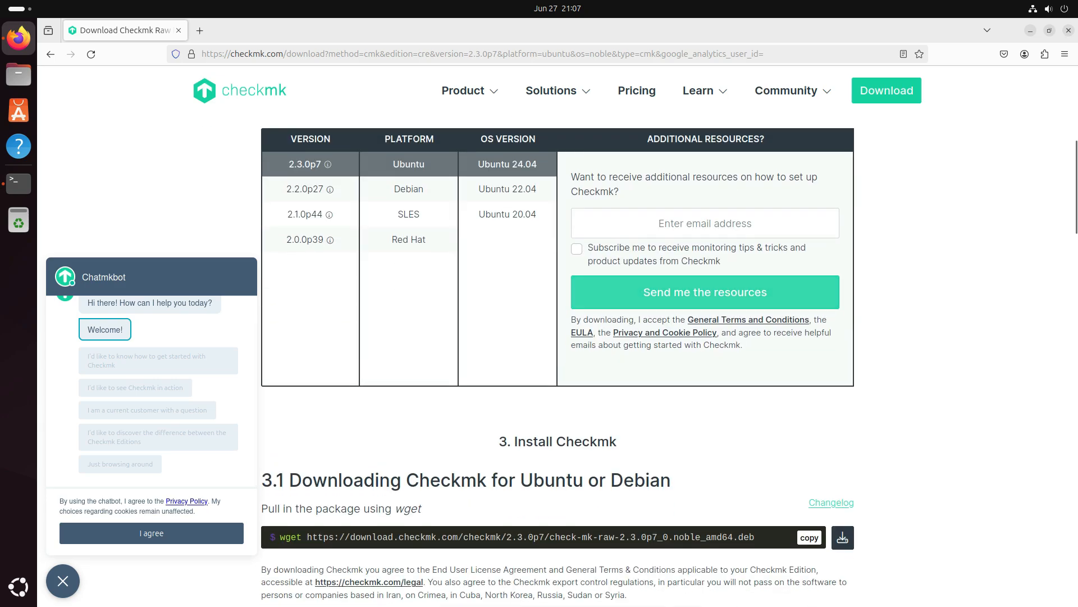
# Copy the guide's sudo apt install command for the downloaded package.
pyautogui.scroll(-3)
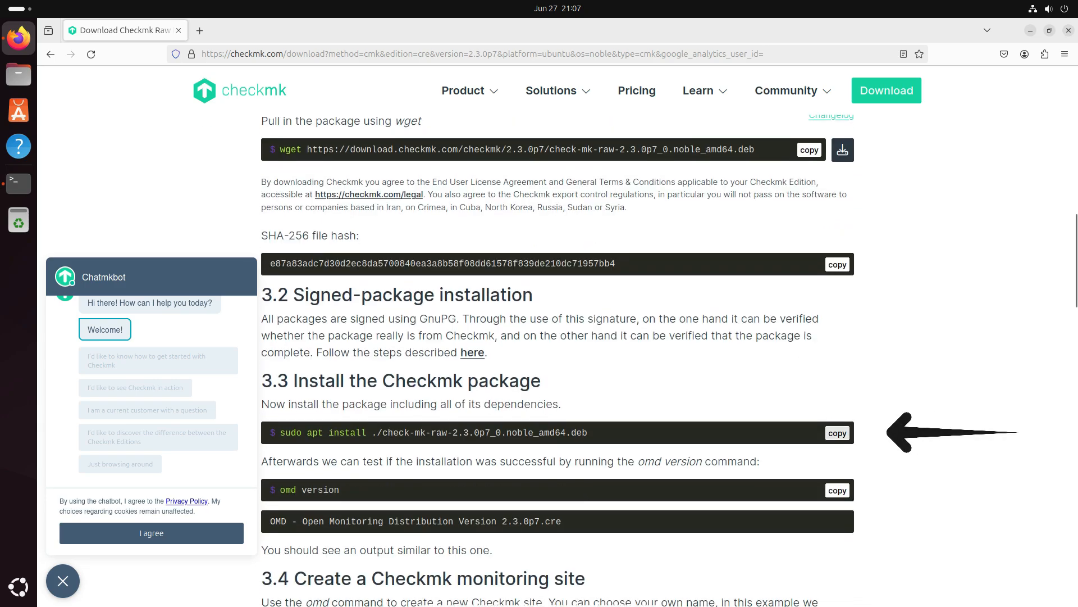
pyautogui.click(837, 432)
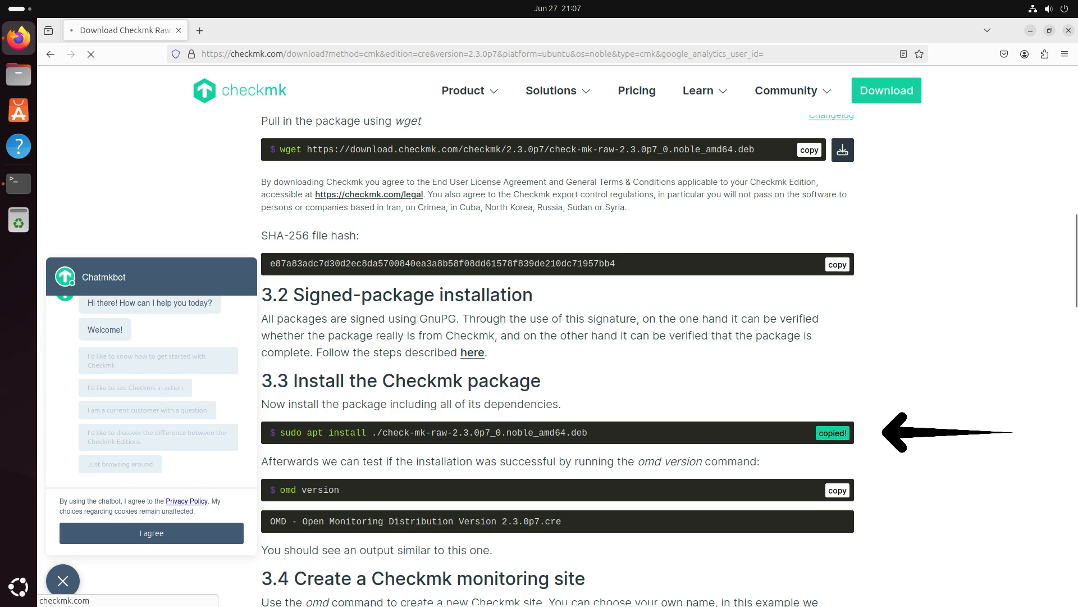
pyautogui.click(17, 183)
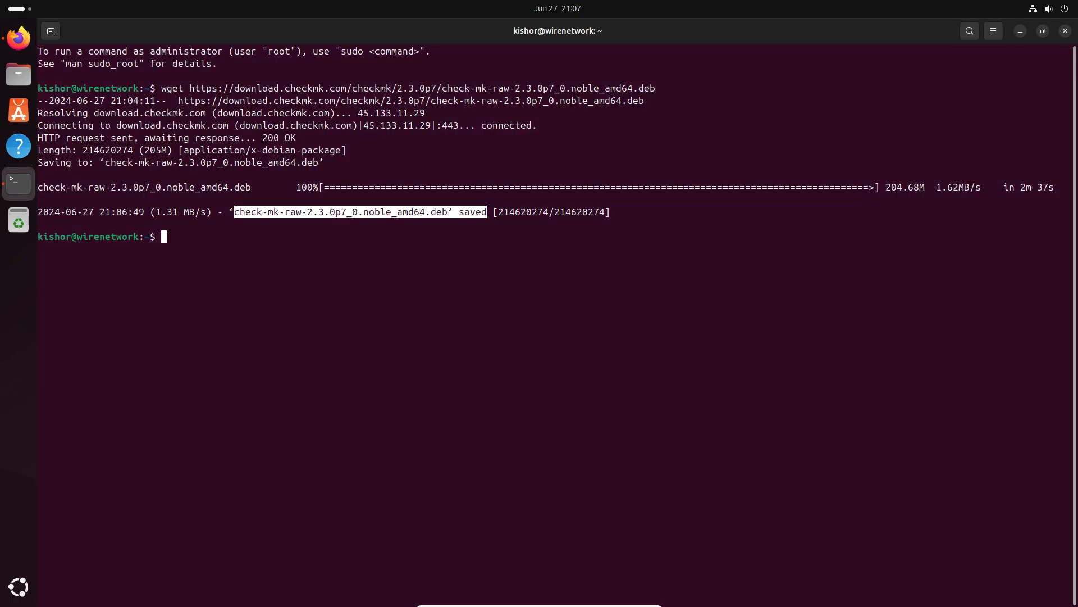
# Install check-mk-raw-2.3.0p7 and its dependencies with apt, confirming with 'y'.
pyautogui.rightClick(163, 235)
pyautogui.write('sudo apt install ./check-mk-raw-2.3.0p7_0.noble_amd64.deb')
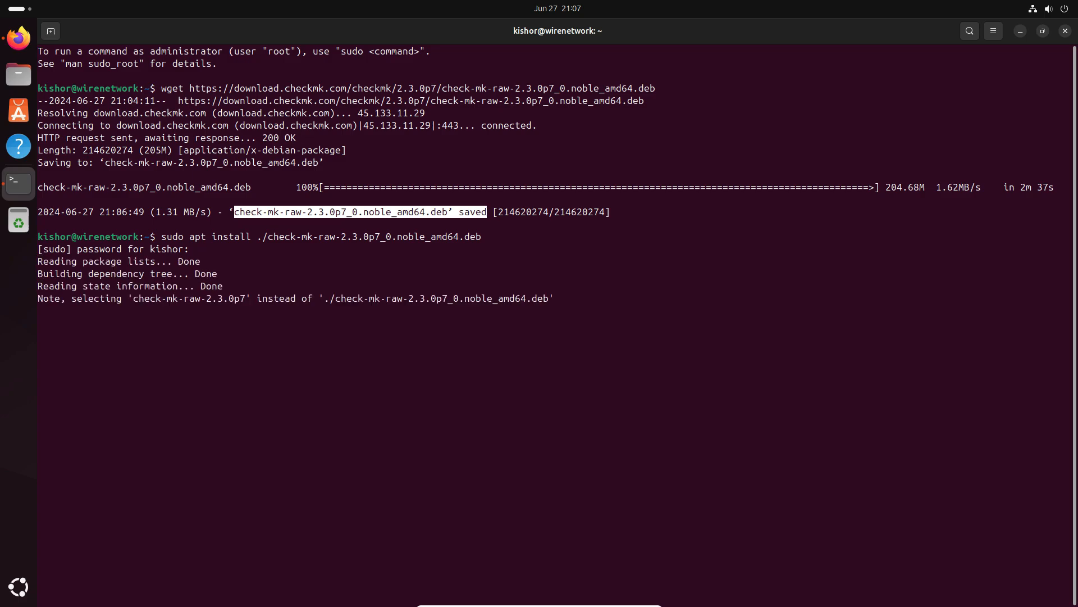
pyautogui.press('Return')
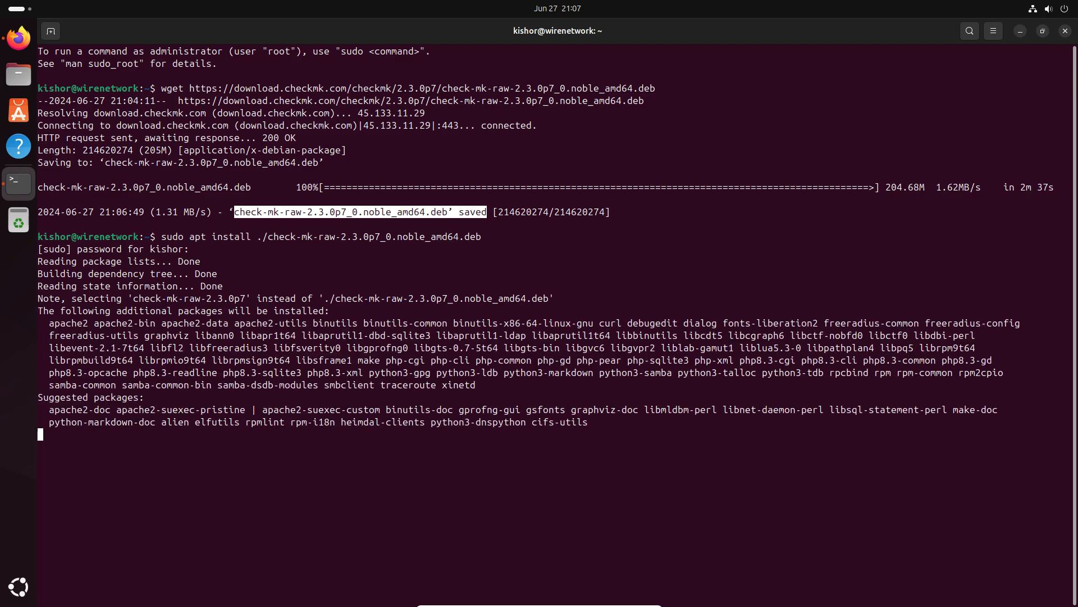
pyautogui.press('Return')
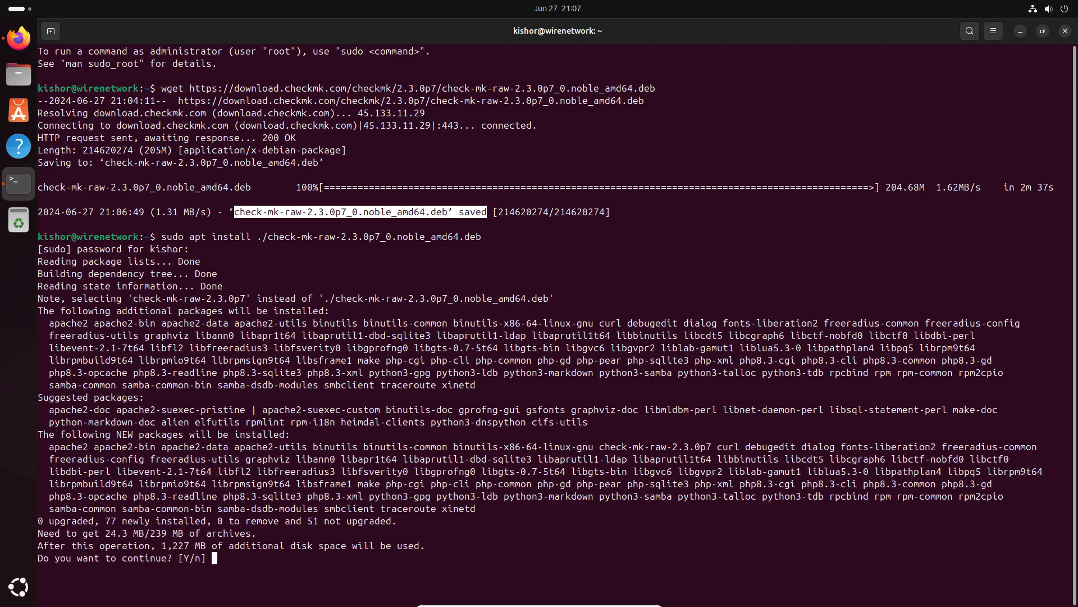
pyautogui.write('y')
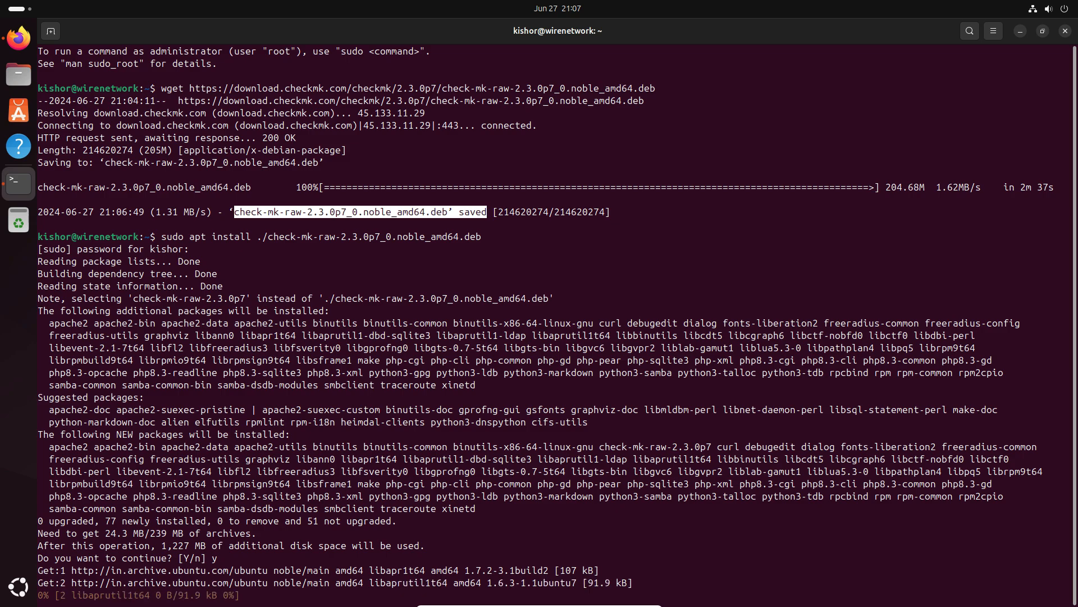
pyautogui.scroll(-3)
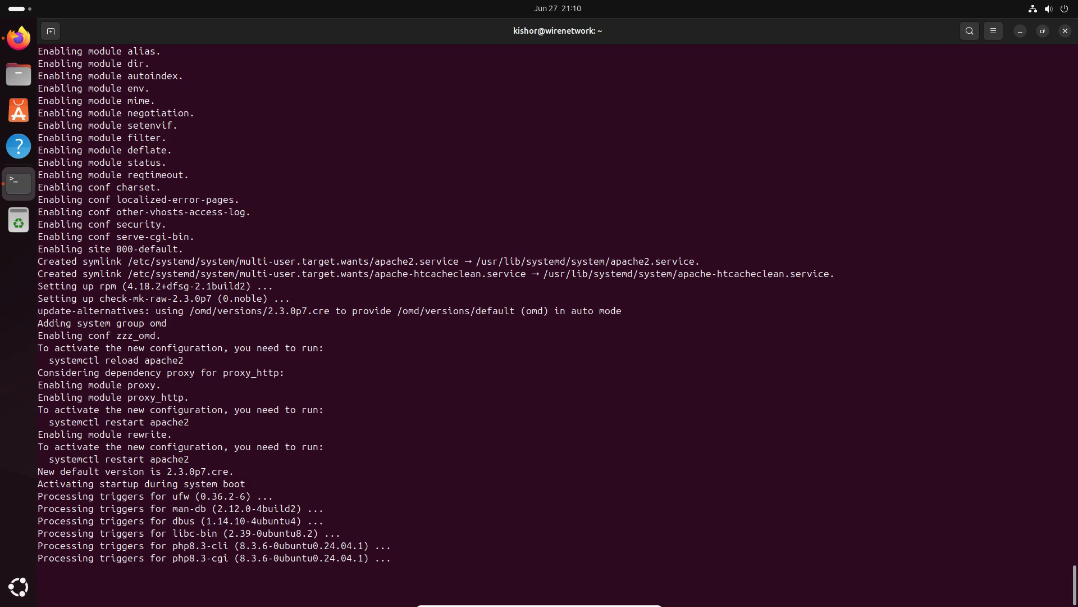
pyautogui.press('Return')
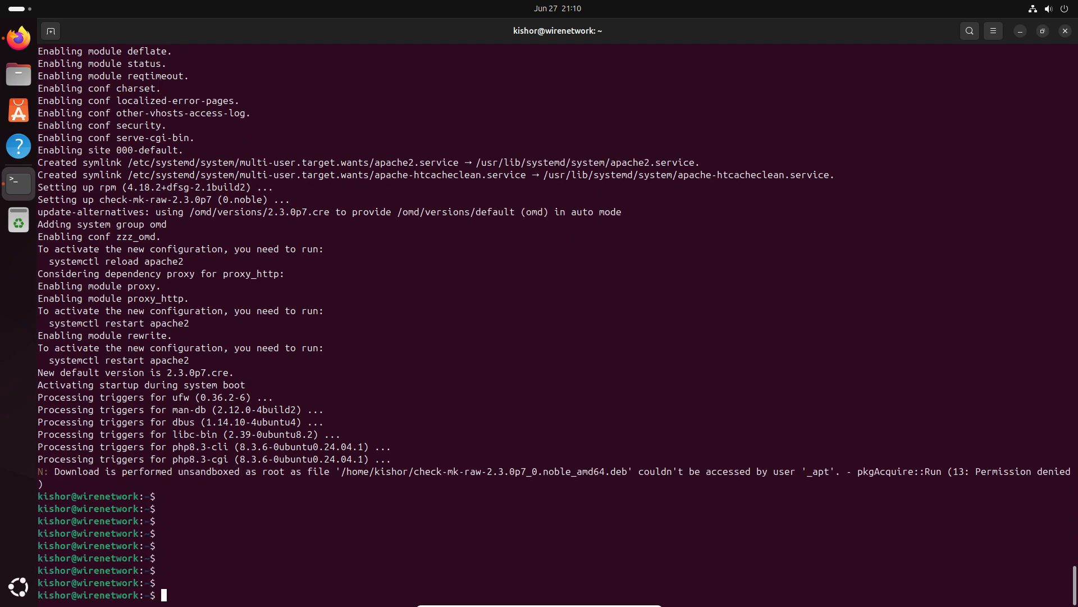
pyautogui.click(18, 37)
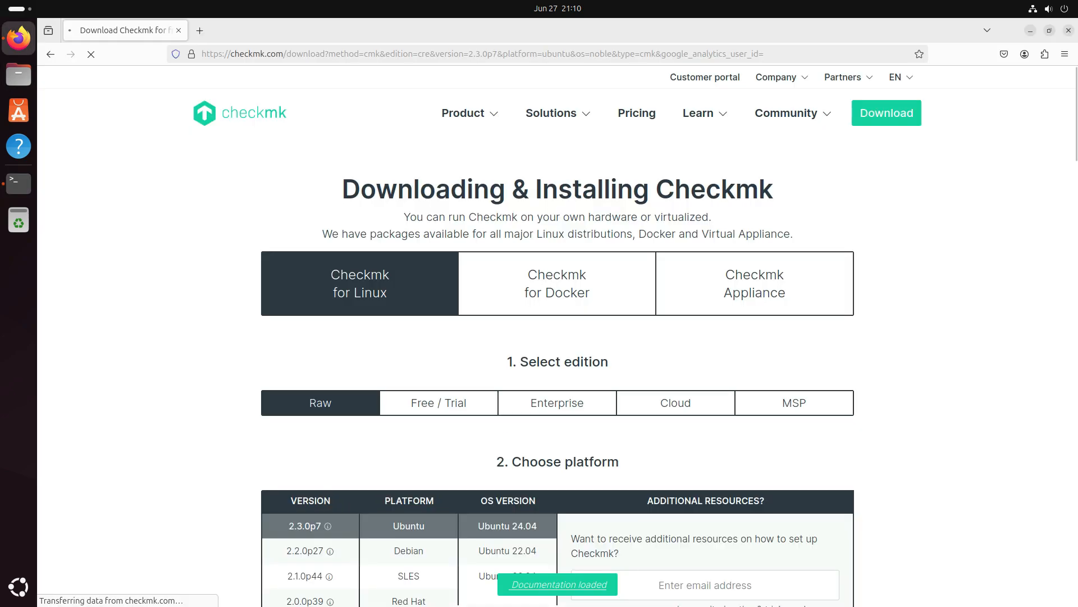
# Select the 'omd version' check command in the installation guide.
pyautogui.scroll(-3)
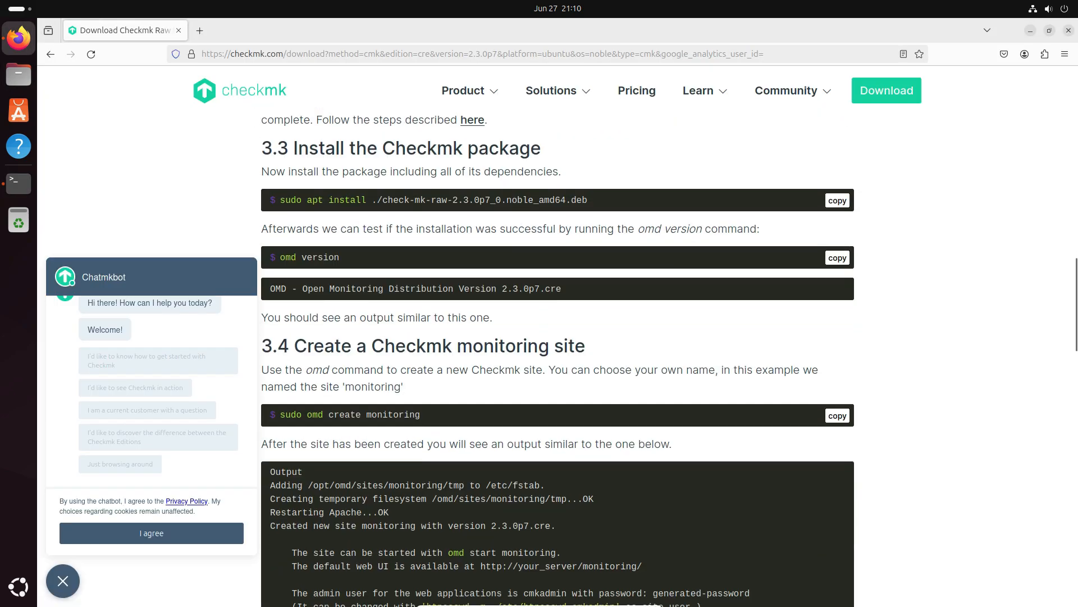
pyautogui.doubleClick(308, 257)
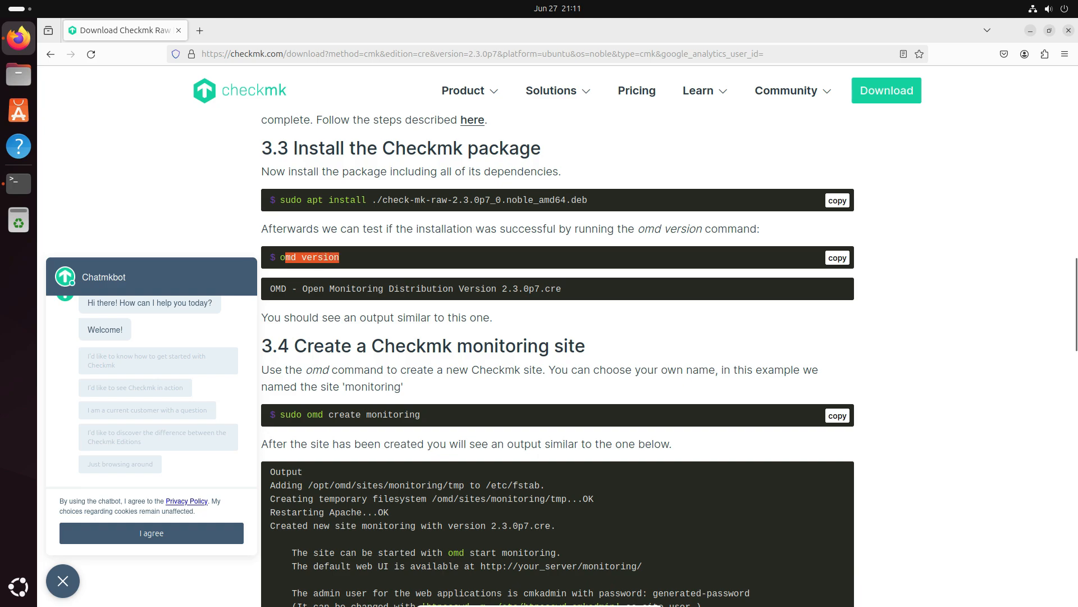
pyautogui.moveTo(18, 184)
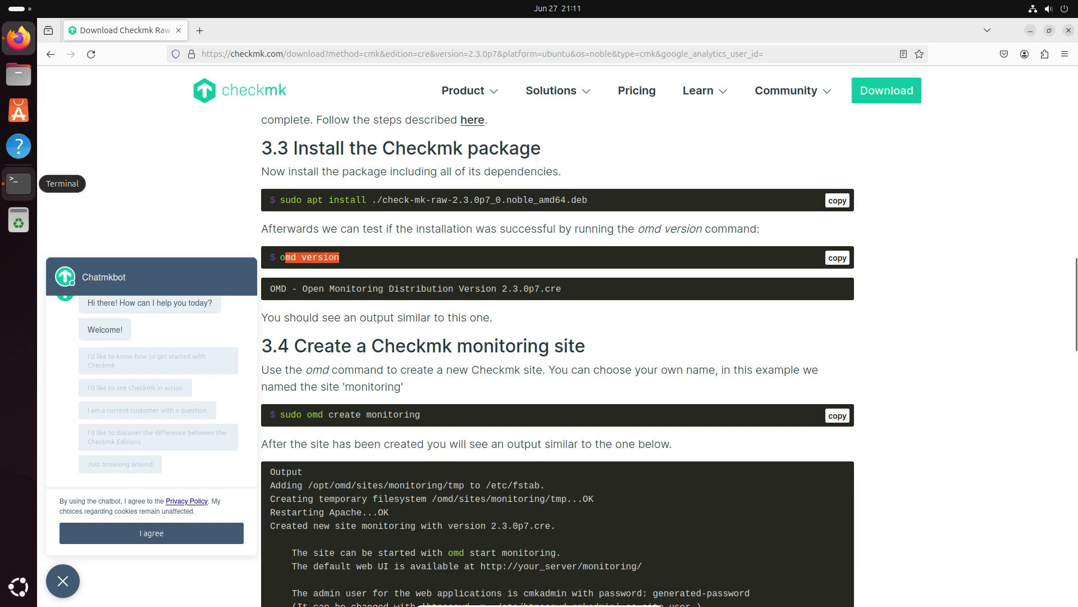
pyautogui.click(18, 182)
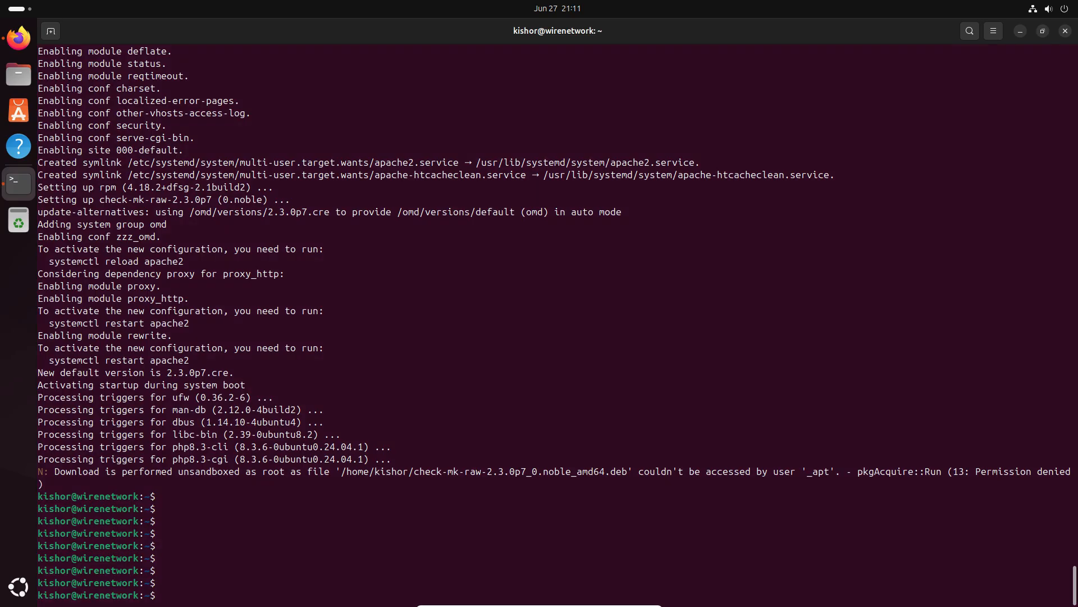
# Run 'omd version' to confirm version 2.3.0p7.cre is installed.
pyautogui.write('o')
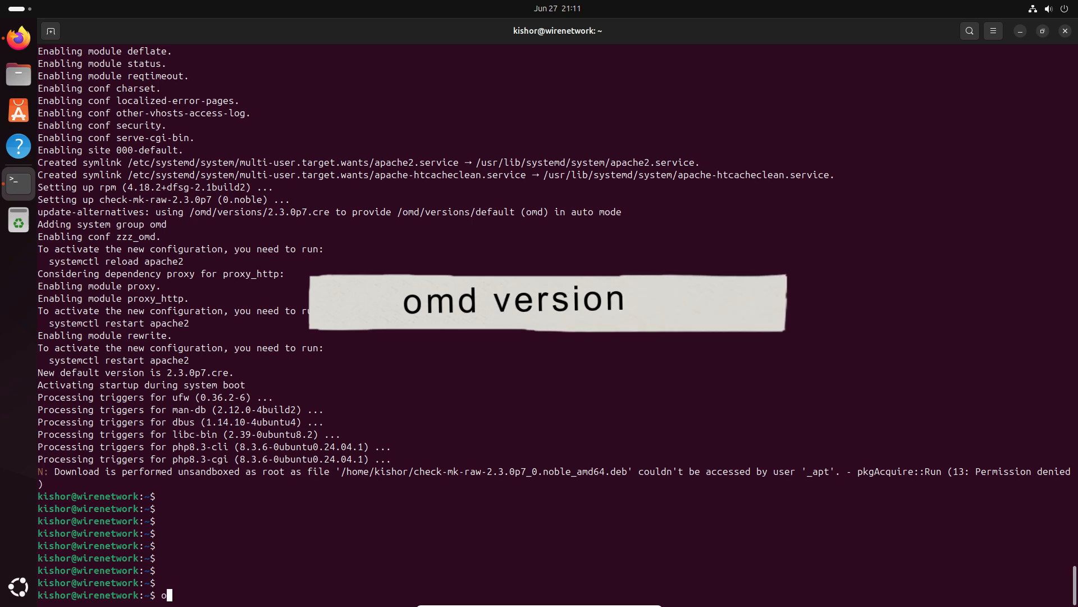
pyautogui.write('md version')
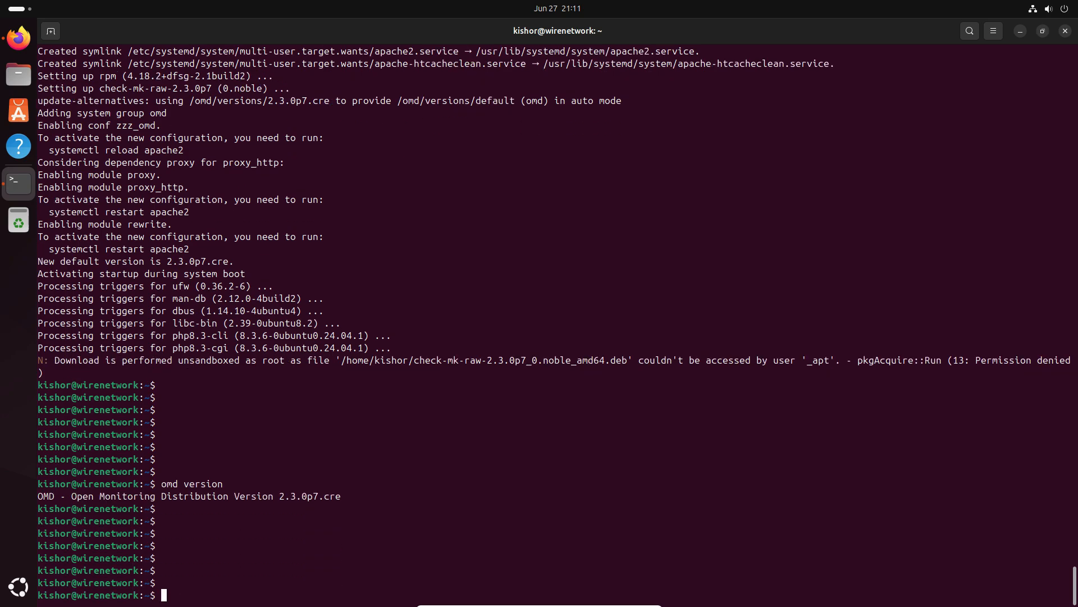
# Create the 'wirenetwork' site with sudo omd create and select the cmkadmin password.
pyautogui.write('sudo')
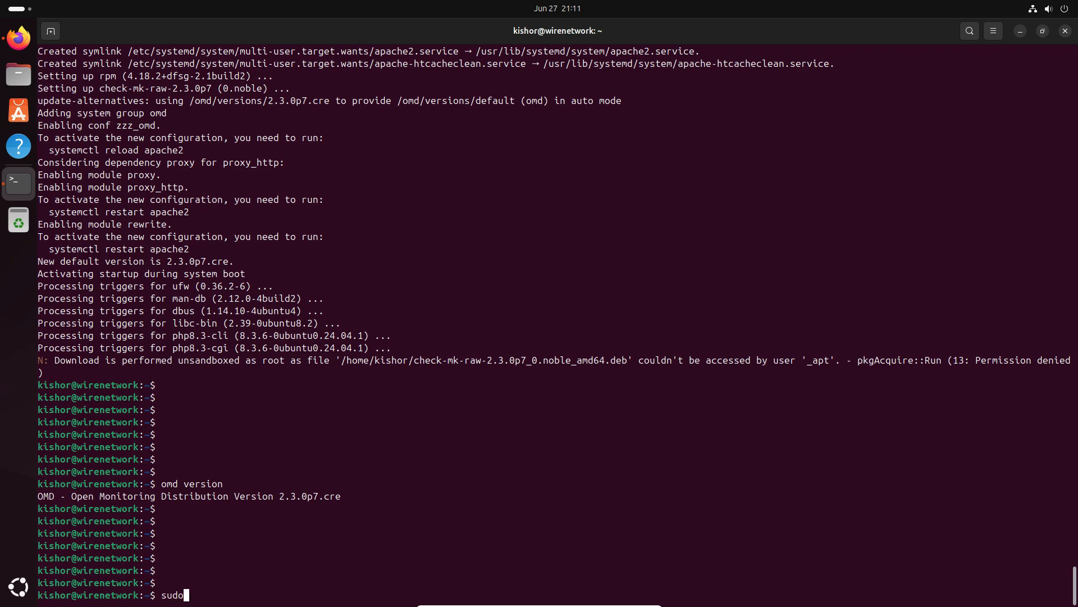
pyautogui.write('omd')
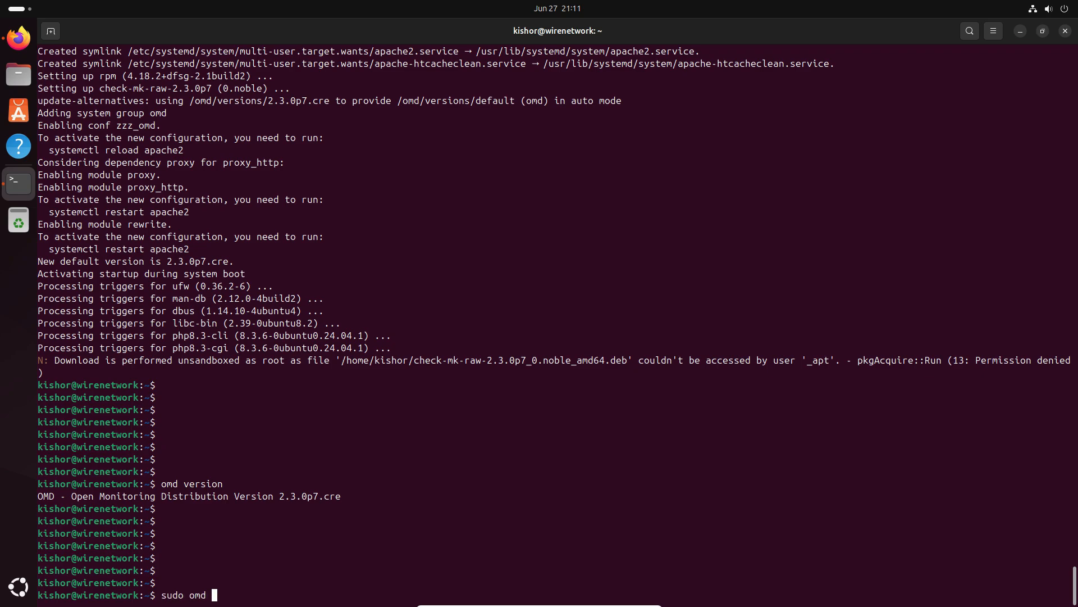
pyautogui.write('create')
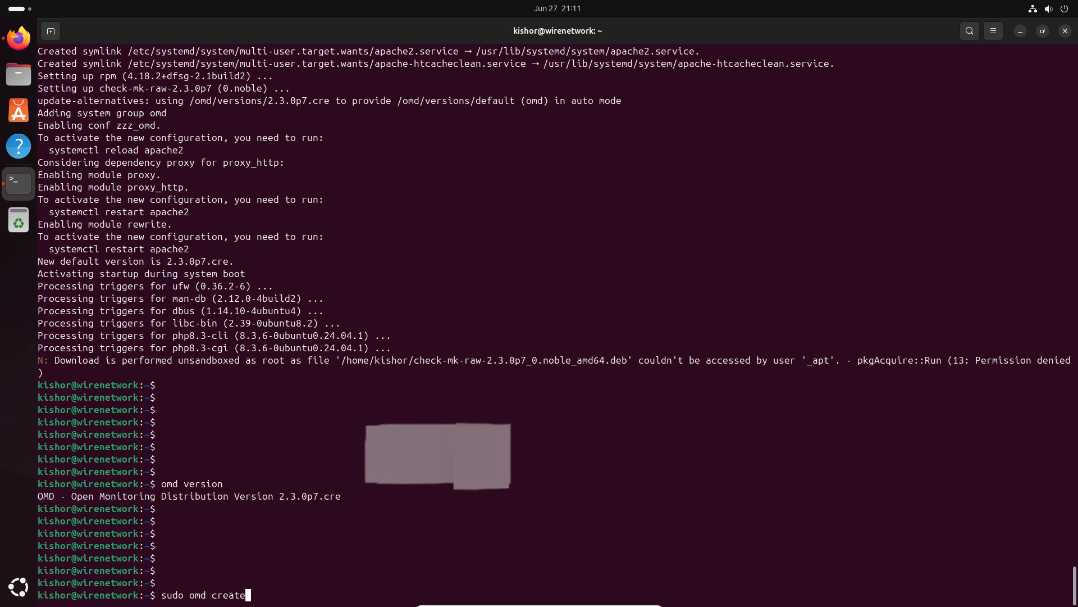
pyautogui.write('wir')
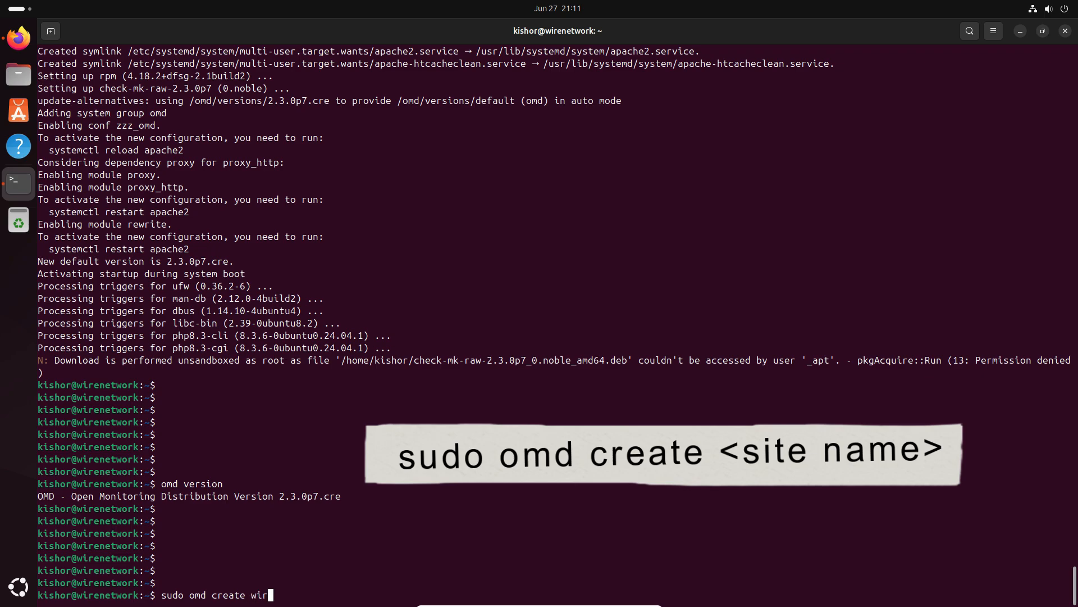
pyautogui.write('network')
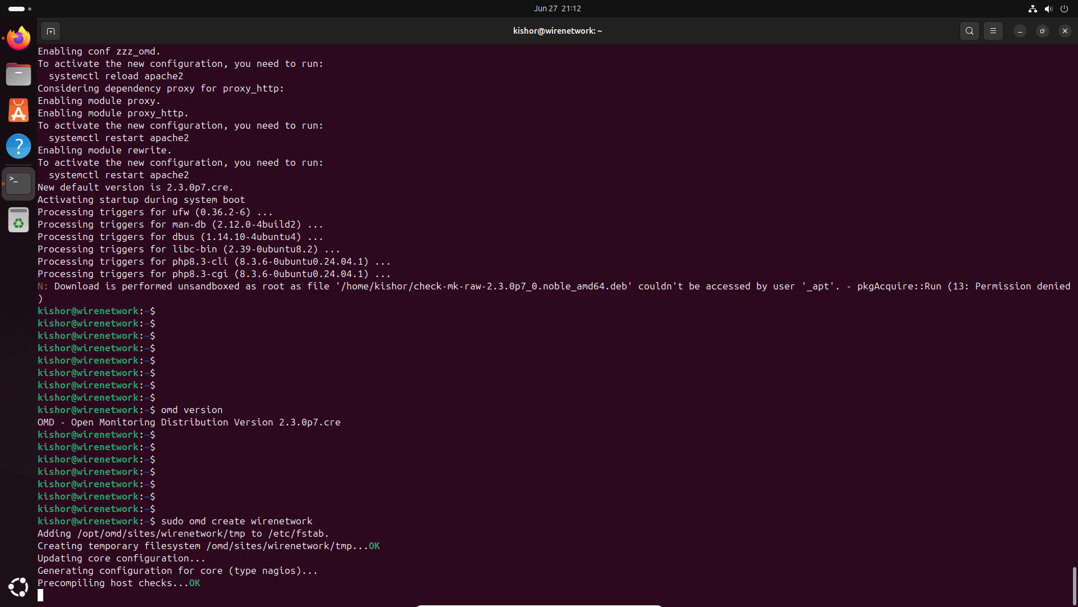
pyautogui.scroll(-3)
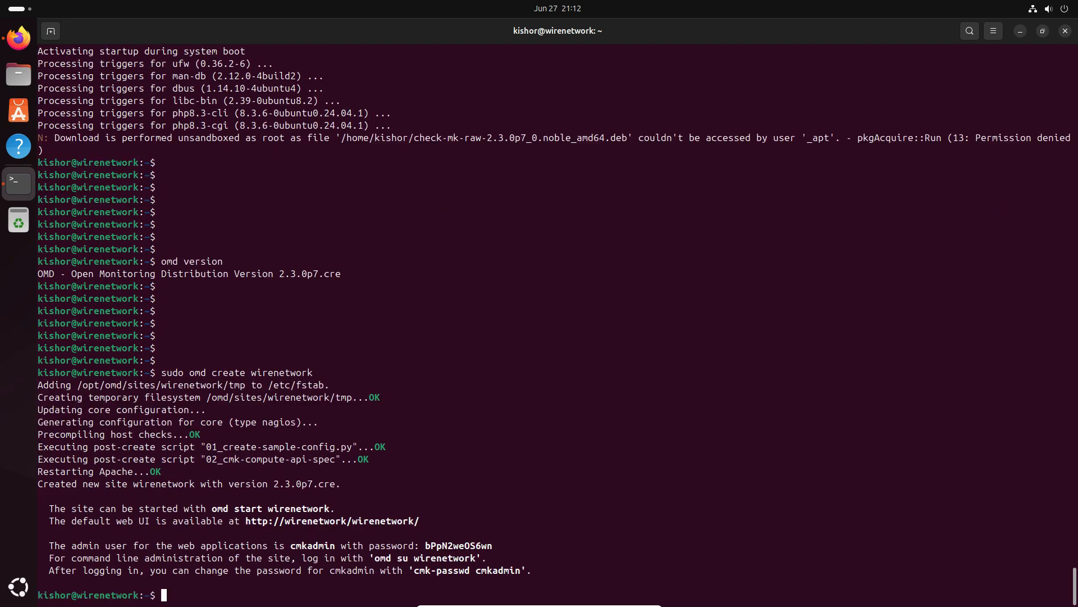
pyautogui.doubleClick(311, 545)
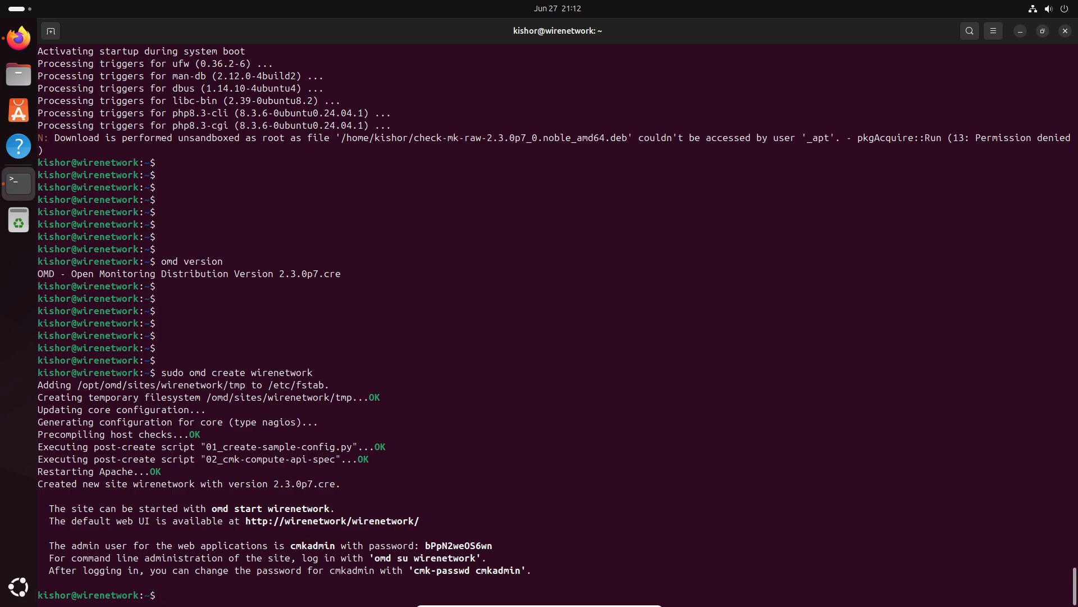
pyautogui.doubleClick(457, 544)
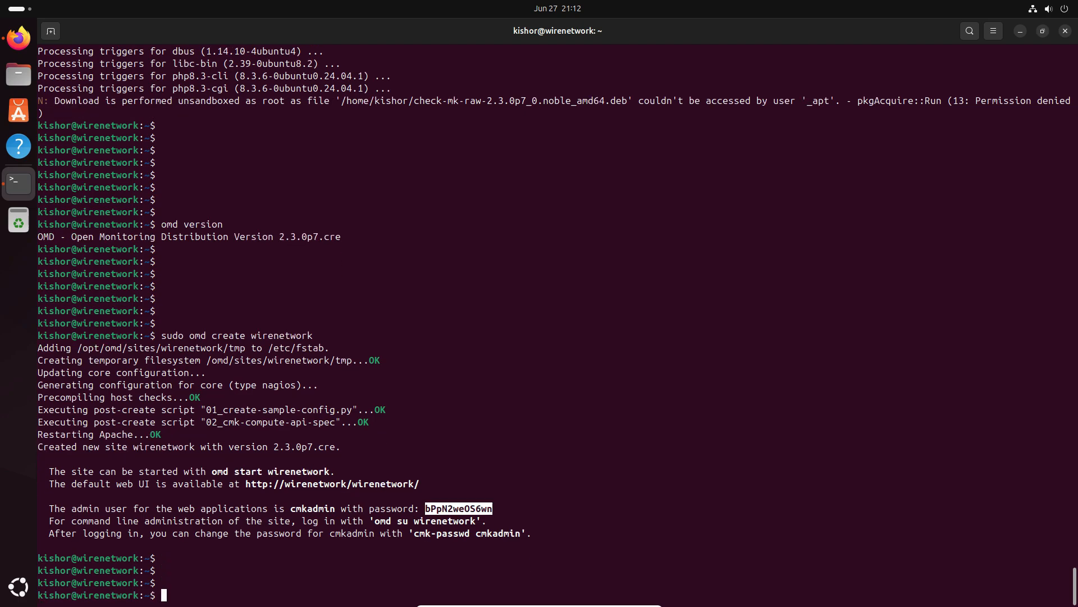
# Start the wirenetwork site with 'sudo omd start wirenetwork', all services reporting OK.
pyautogui.write('sudo')
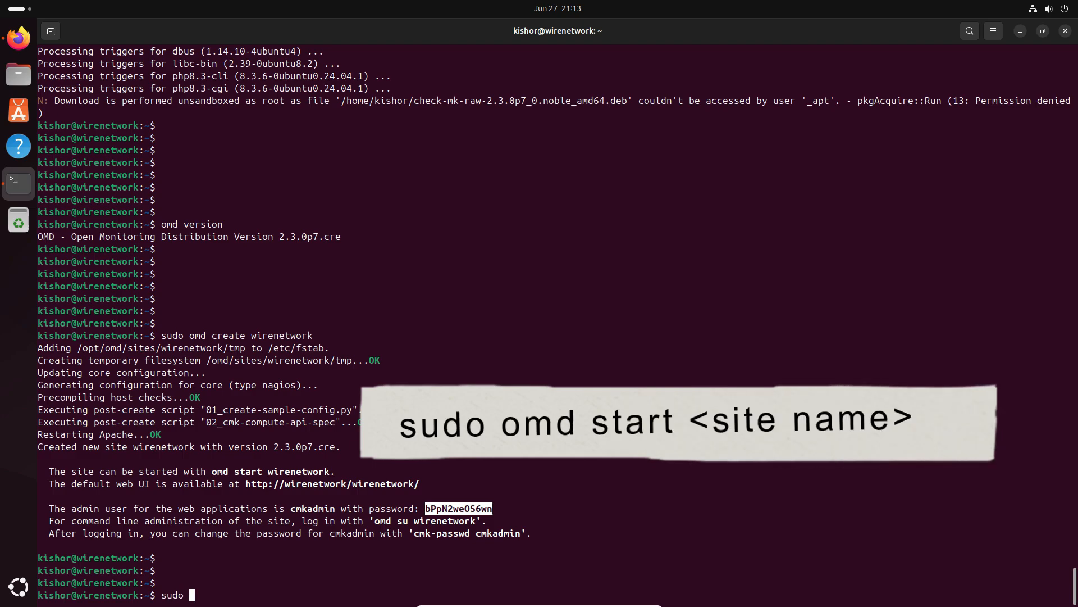
pyautogui.write('omd s')
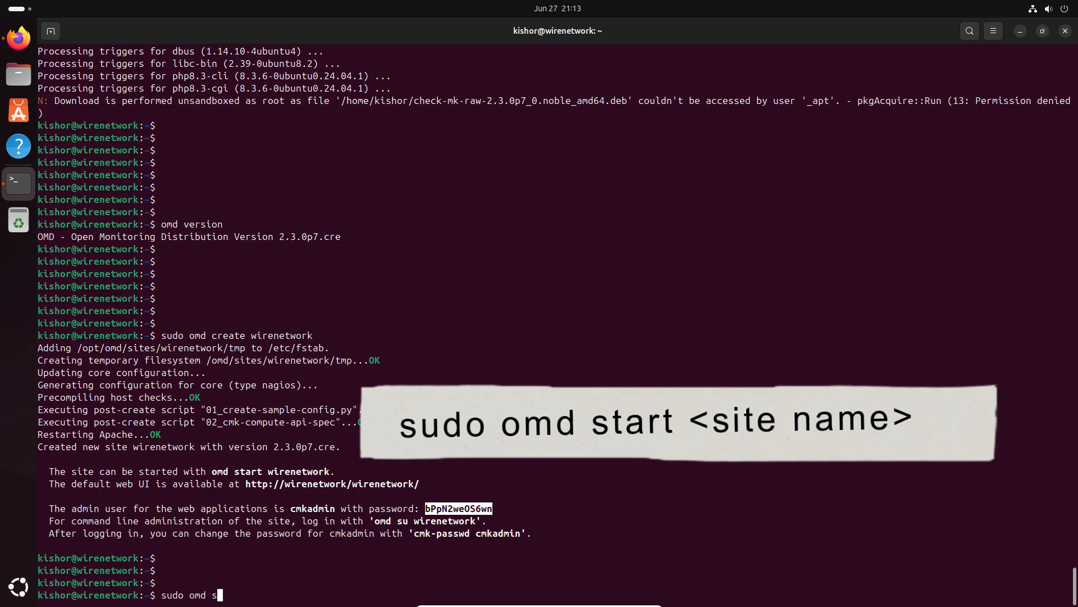
pyautogui.write('tart')
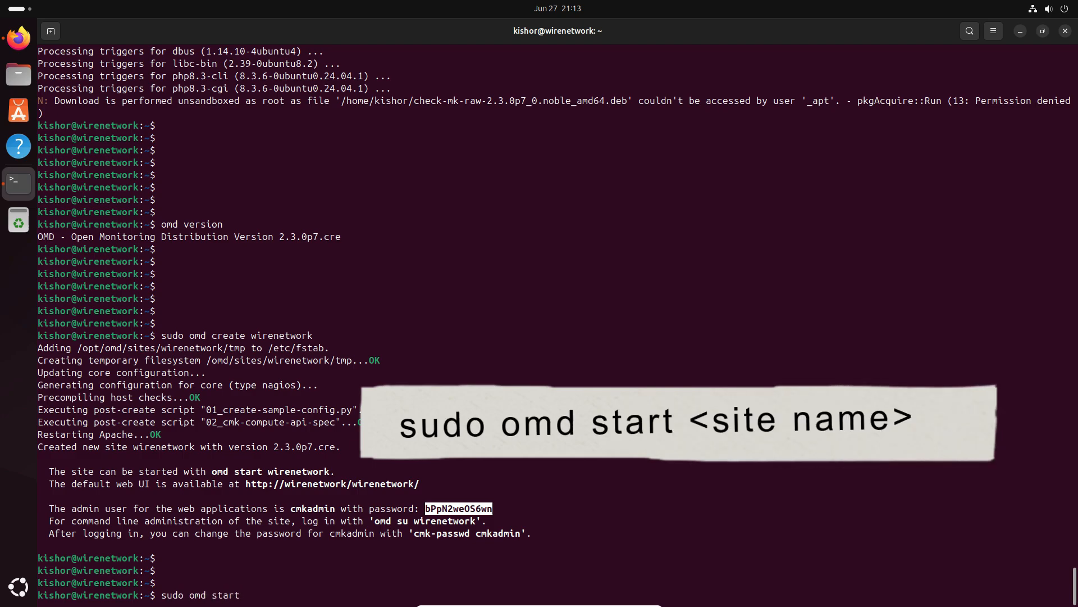
pyautogui.write('wirenetwork')
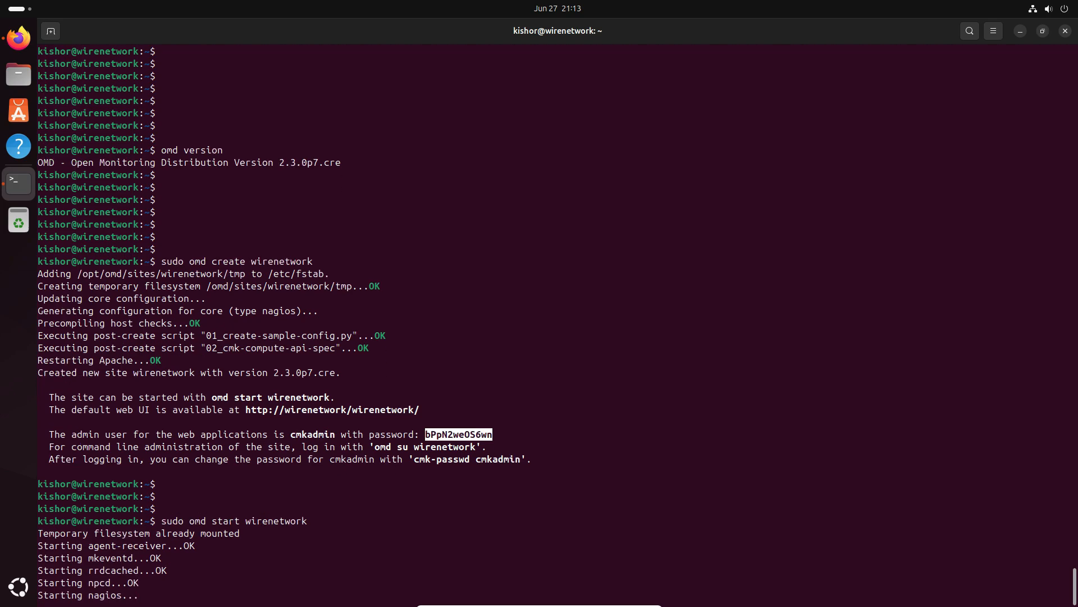
pyautogui.scroll(-3)
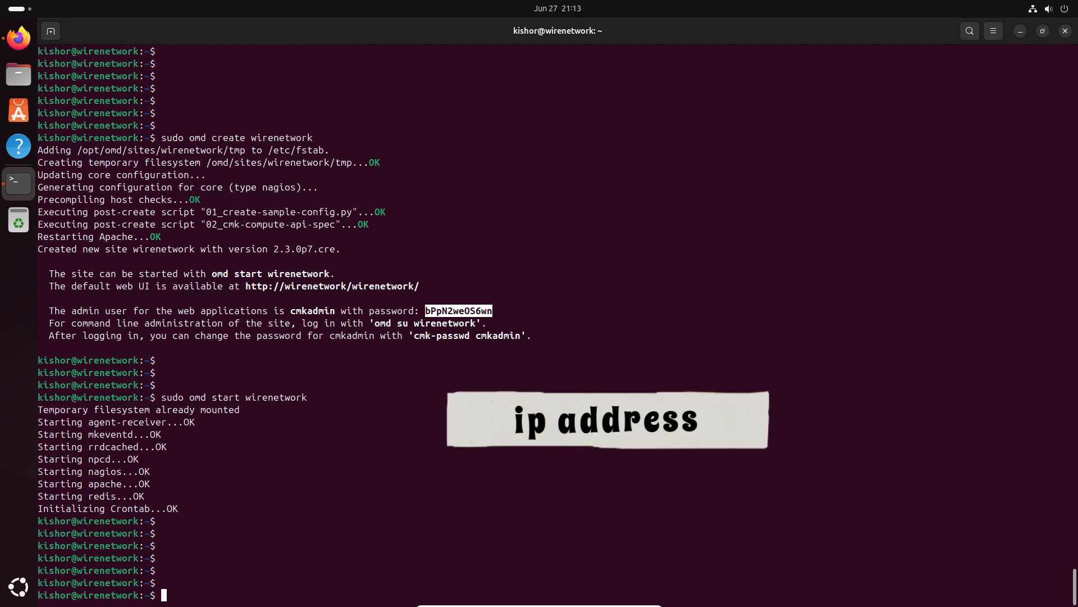
# Run 'ip address' to show the enp0s3 IPv4 address on 192.168.11.
pyautogui.write('ip ad')
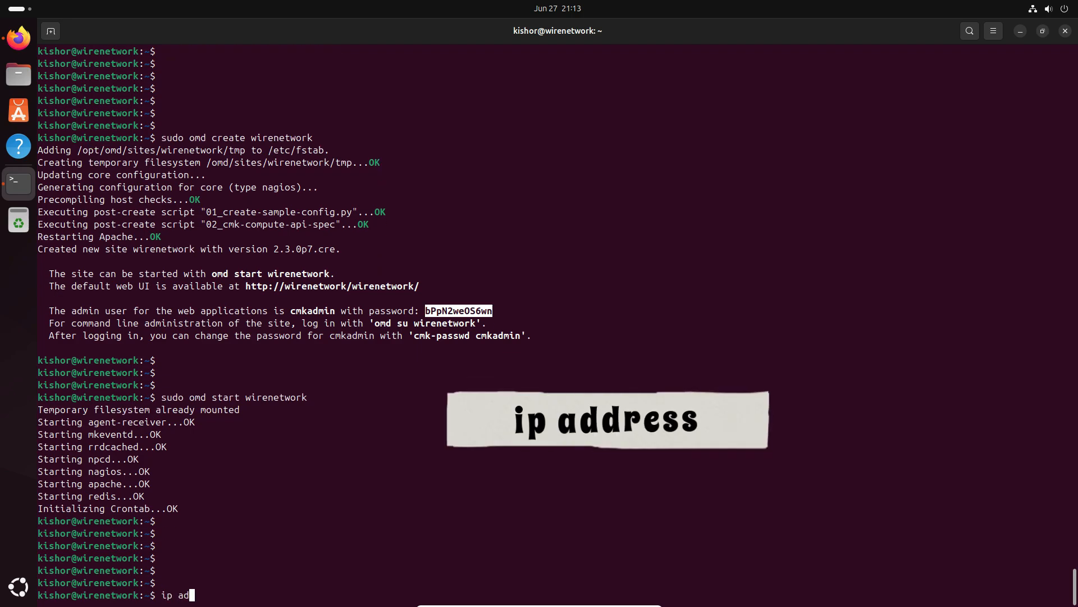
pyautogui.write('dress')
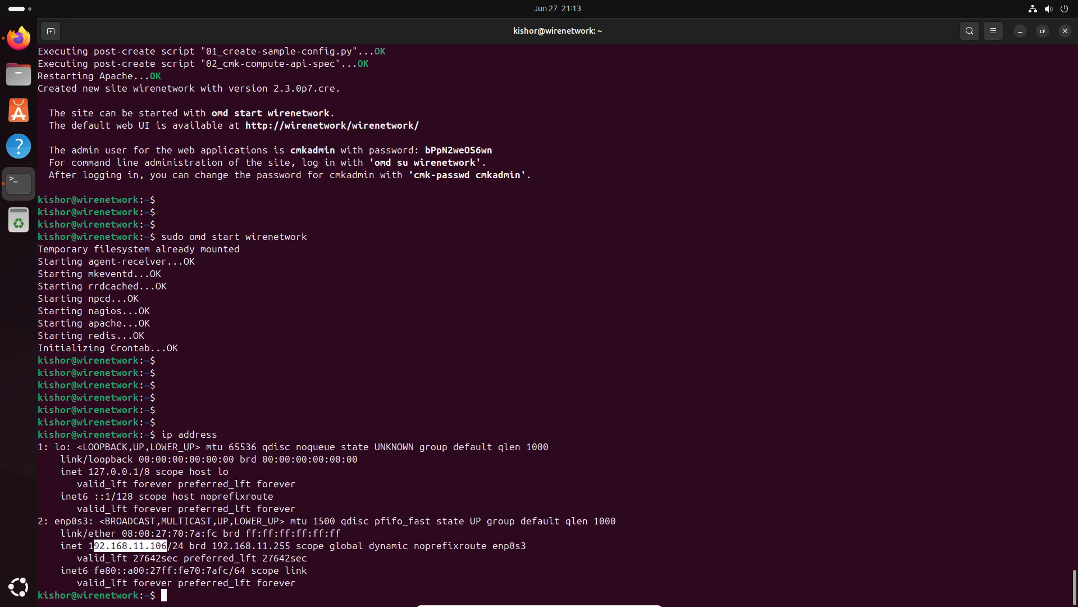
# Open the browser and load the wirenetwork Checkmk site address.
pyautogui.click(19, 38)
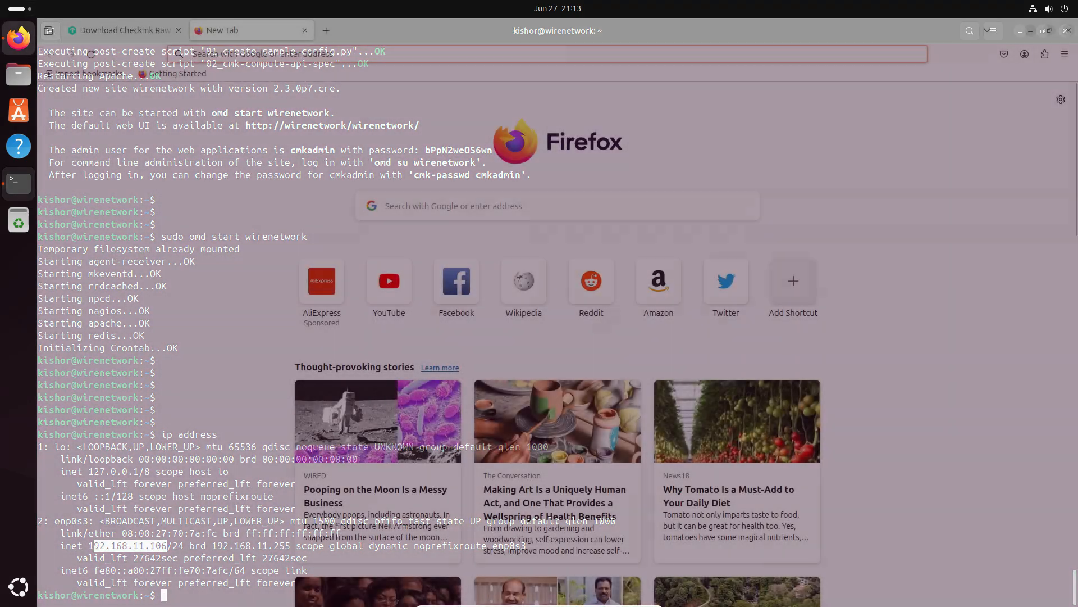
pyautogui.write('192.168.11.106')
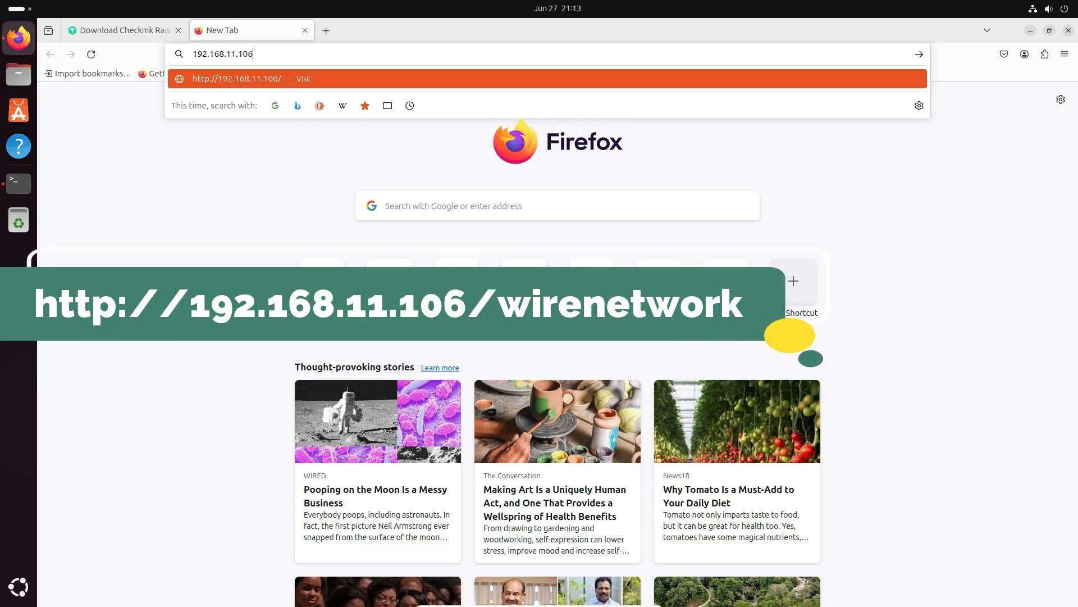
pyautogui.write('/wi')
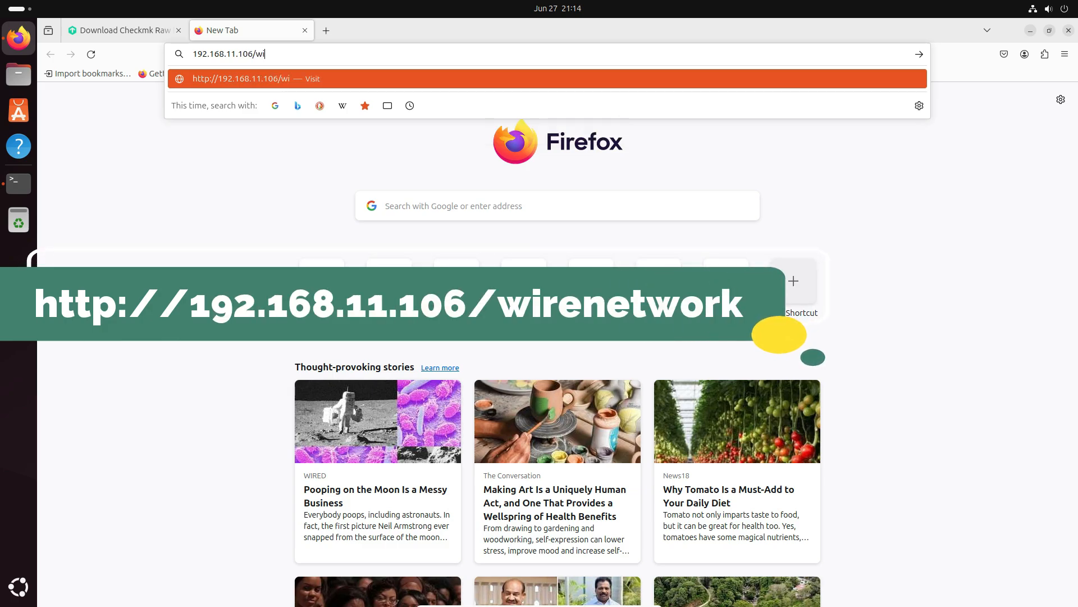
pyautogui.write('renetwork/check_mk/login.py?_origtarget=index.py')
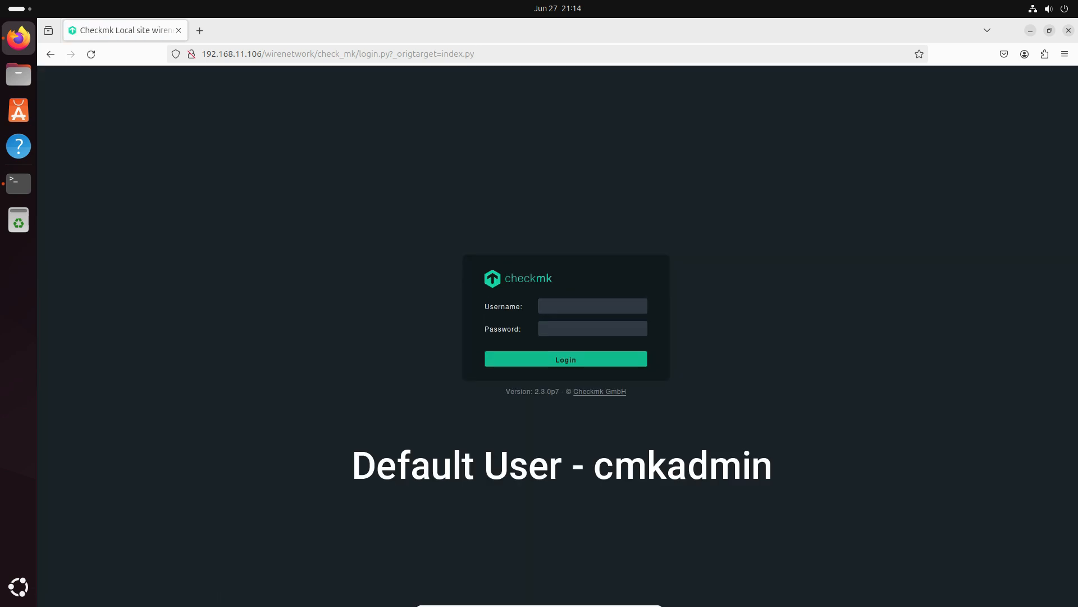
# Log in as cmkadmin and decline Firefox's offer to save the password.
pyautogui.write('cmkadmin')
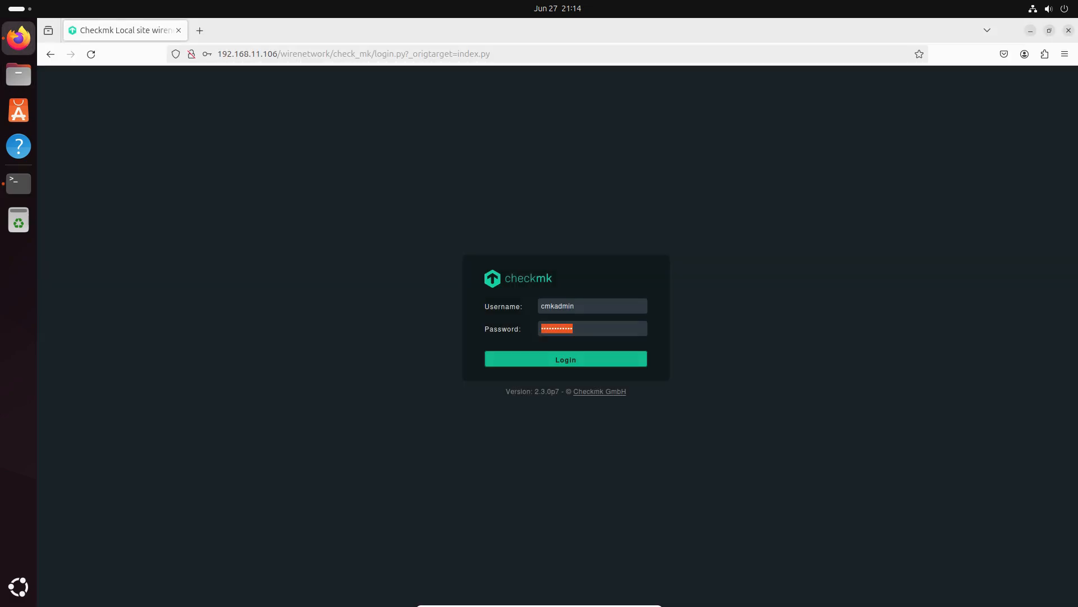
pyautogui.click(564, 359)
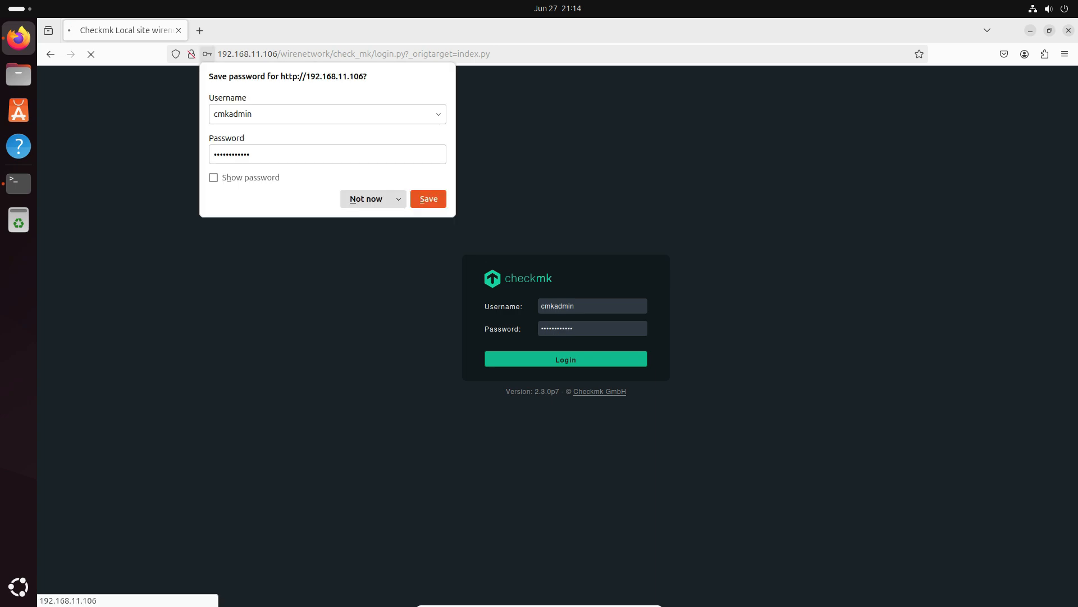
pyautogui.click(365, 199)
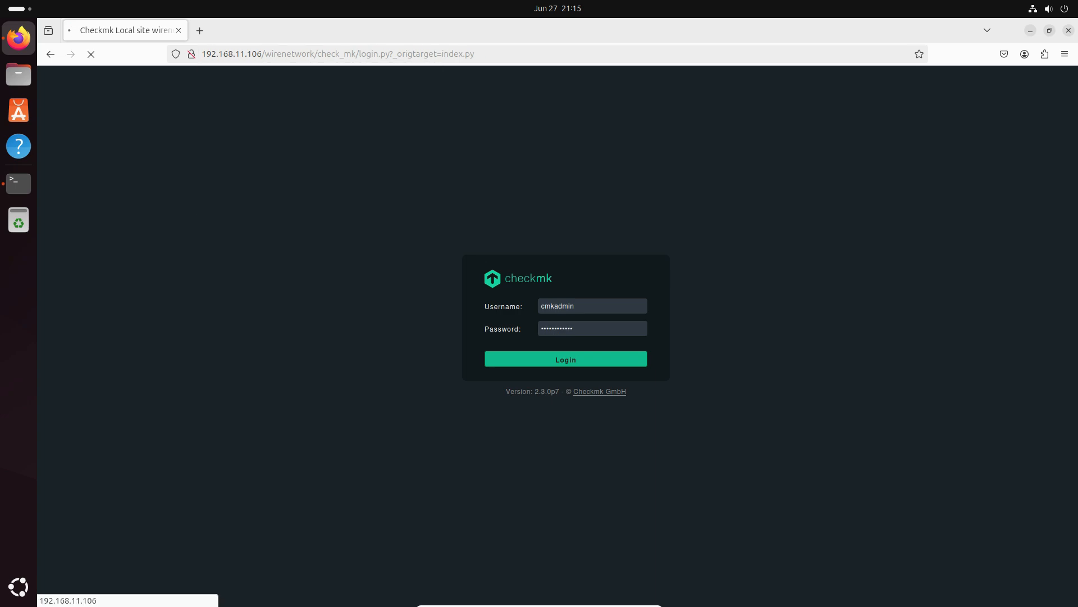
pyautogui.click(565, 359)
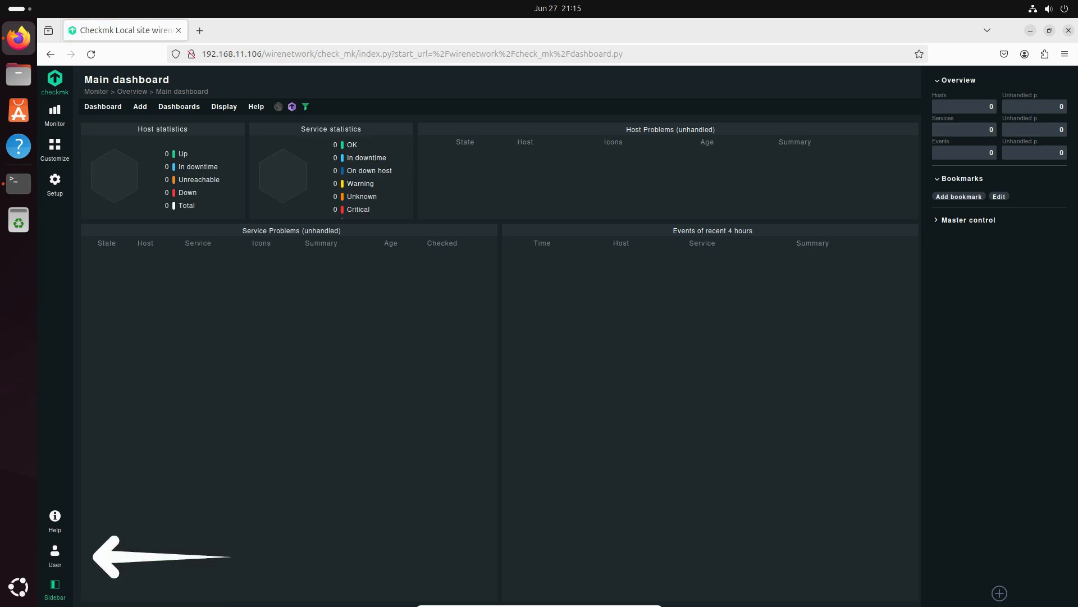
# Fill in cmkadmin's current, new and confirmation password fields and save.
pyautogui.click(55, 552)
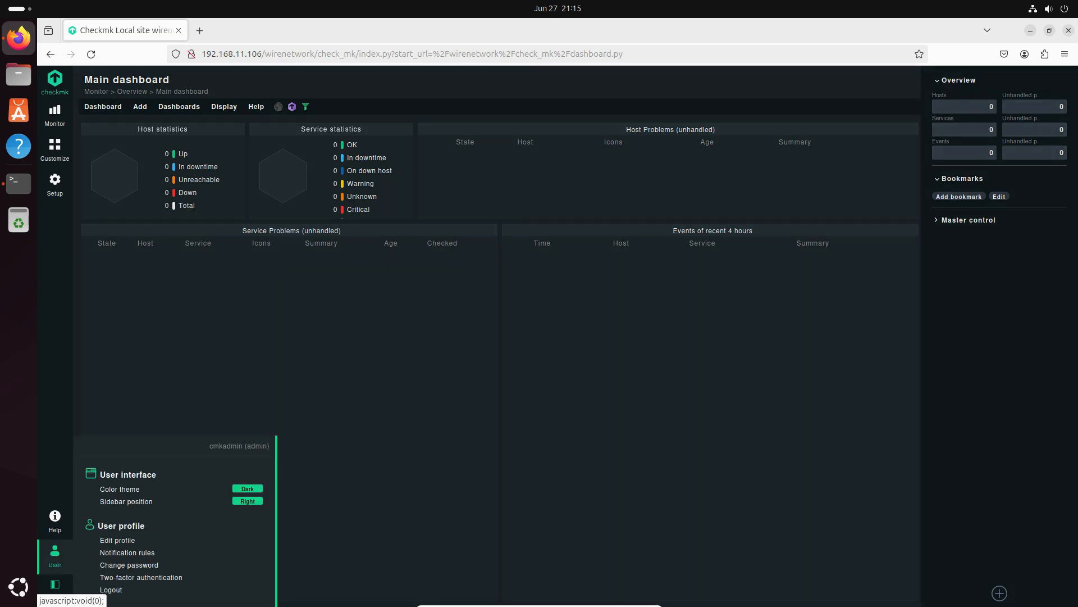
pyautogui.moveTo(128, 565)
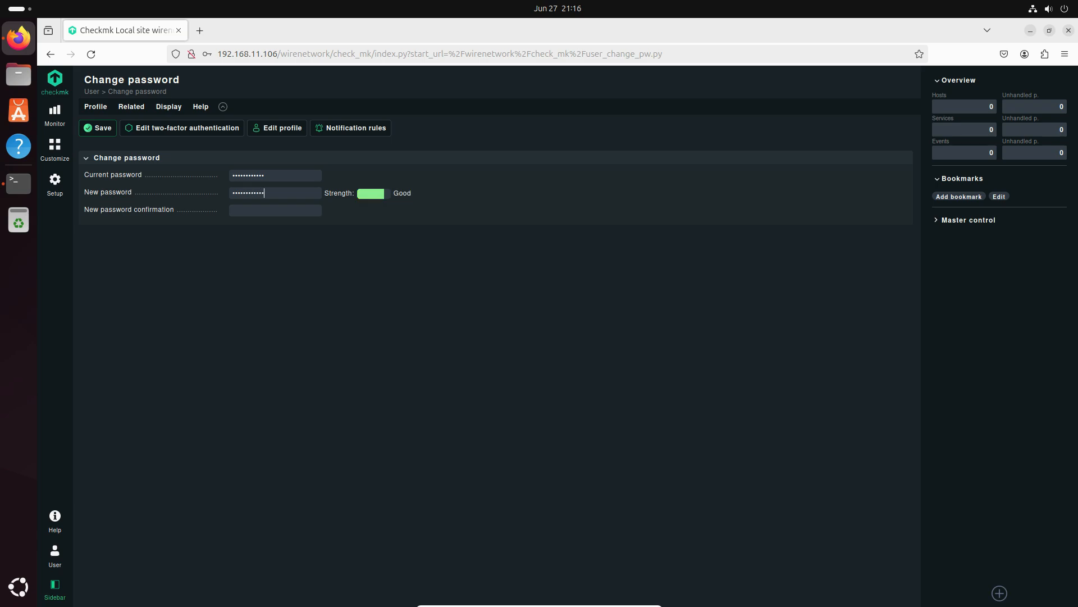
pyautogui.click(275, 210)
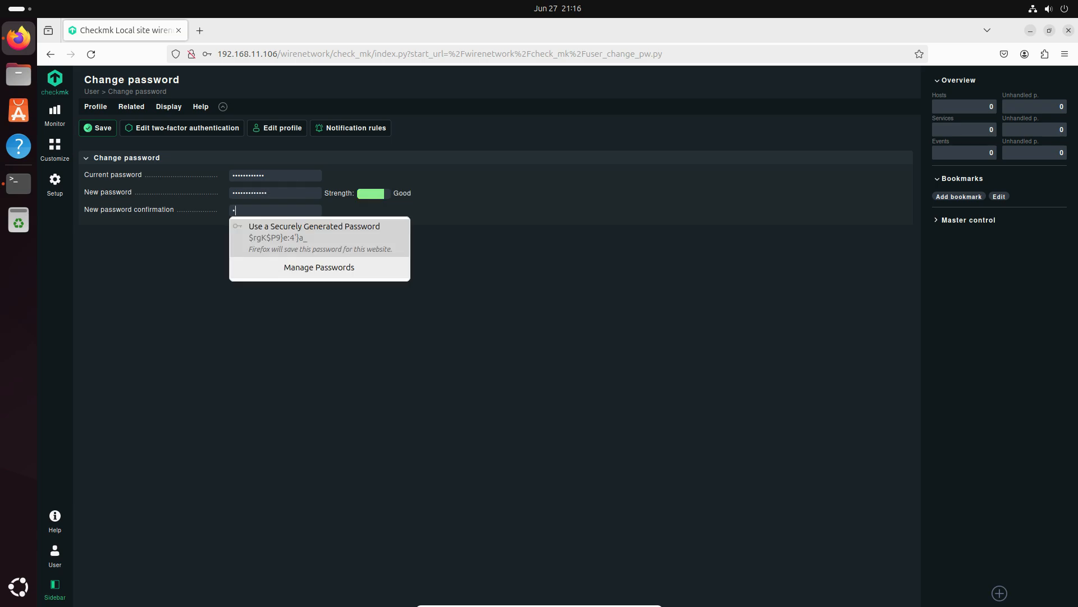
pyautogui.write('•••••••')
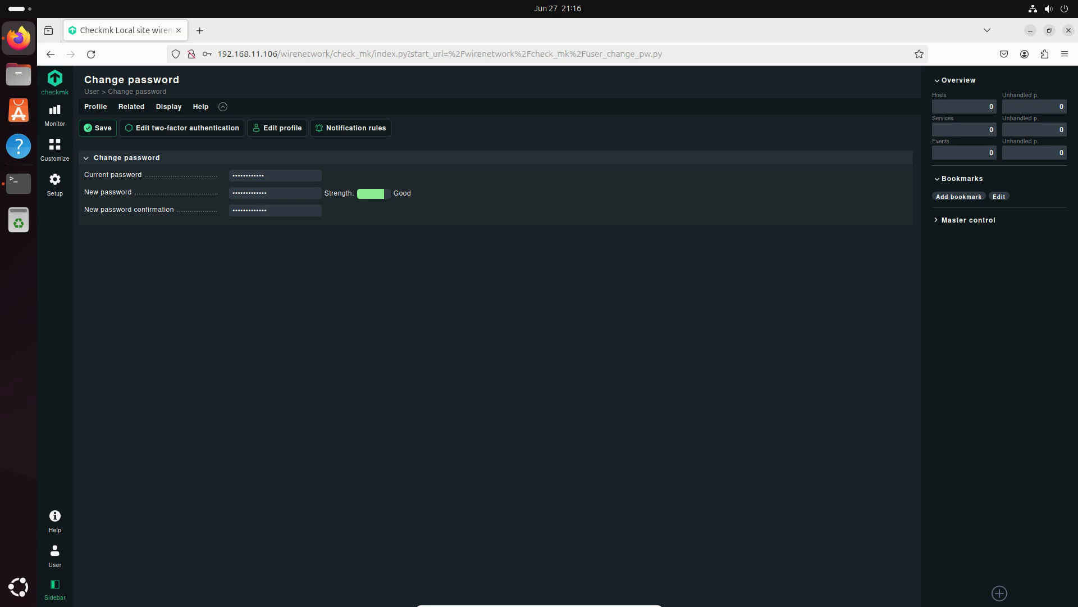
pyautogui.click(275, 210)
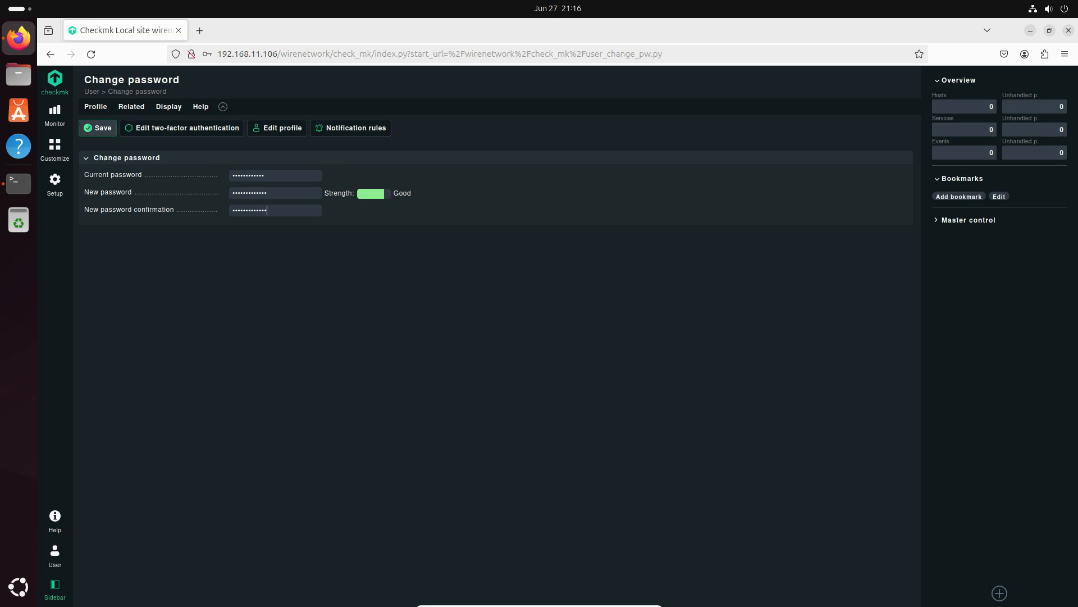
pyautogui.click(97, 128)
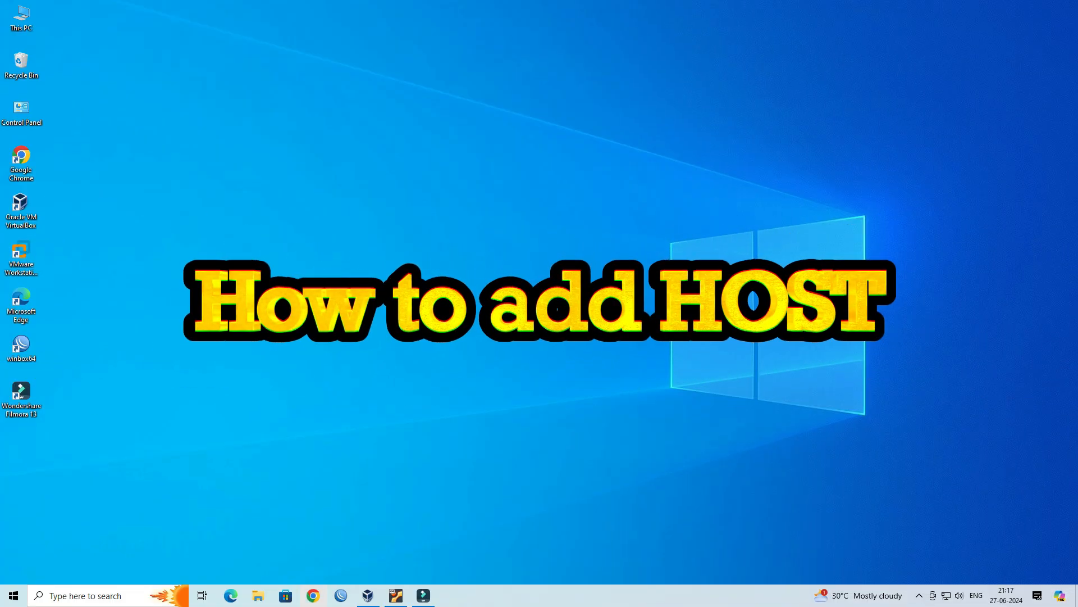
# Load 192.168.11.106/wirenetwork in Chrome and log in as cmkadmin.
pyautogui.click(312, 596)
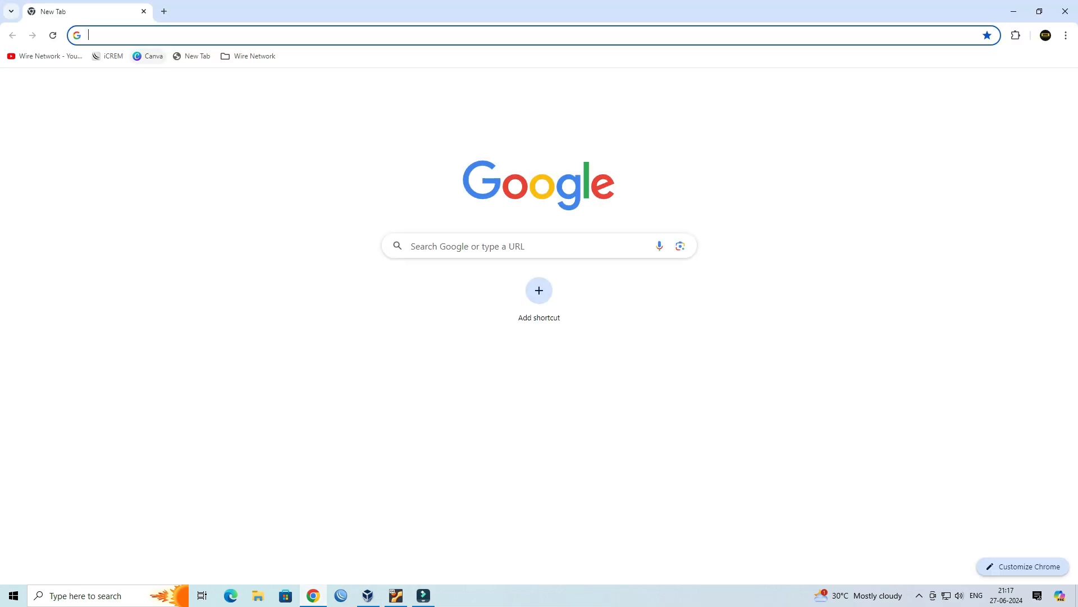
pyautogui.write('192.168.0.1')
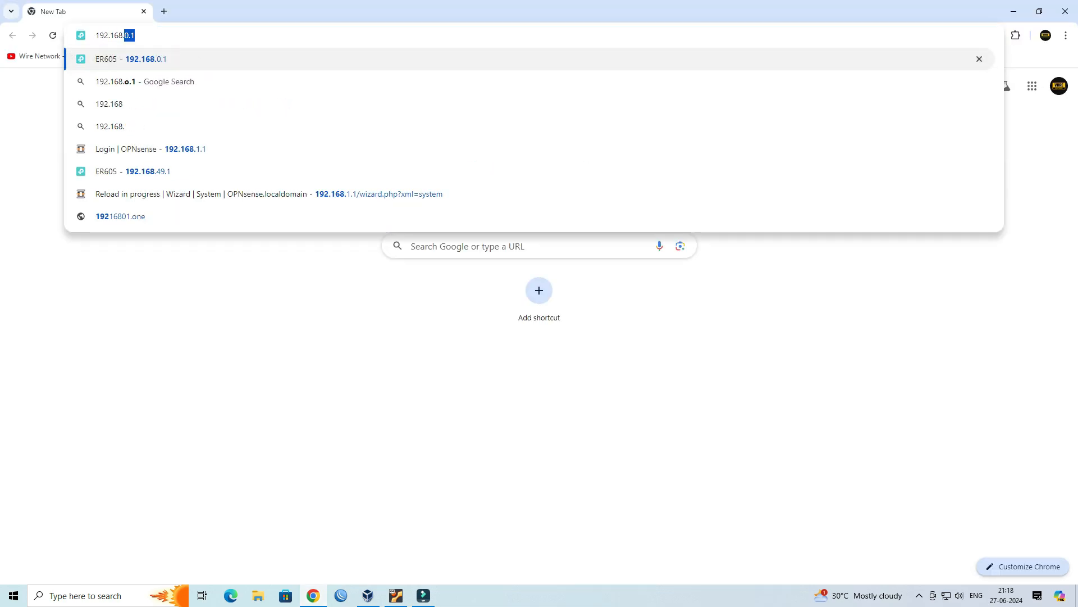
pyautogui.write('192.168.11.106')
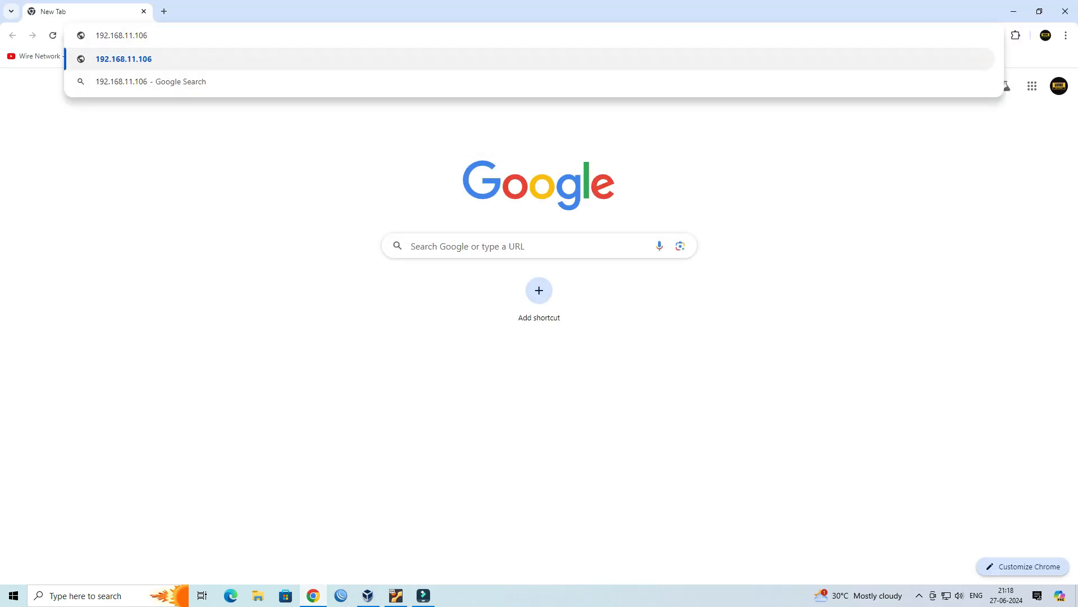
pyautogui.write('/wire')
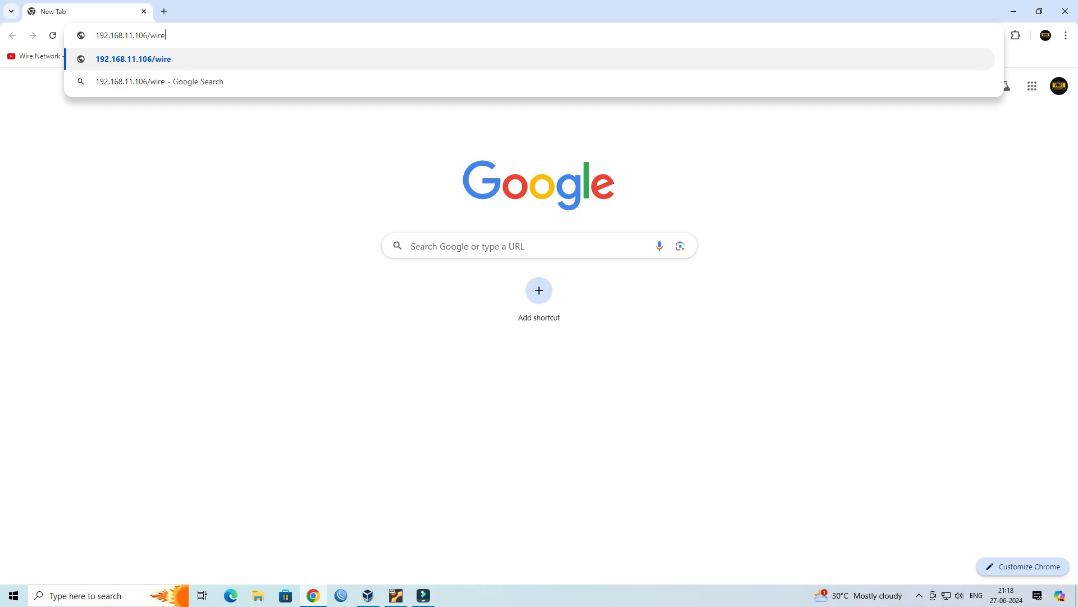
pyautogui.write('network')
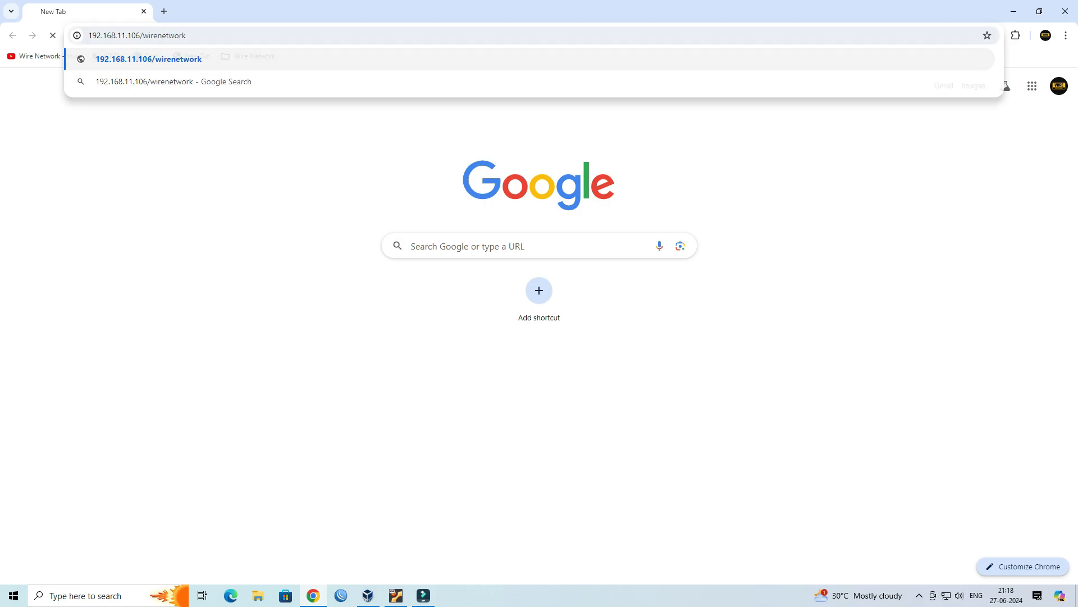
pyautogui.press('Enter')
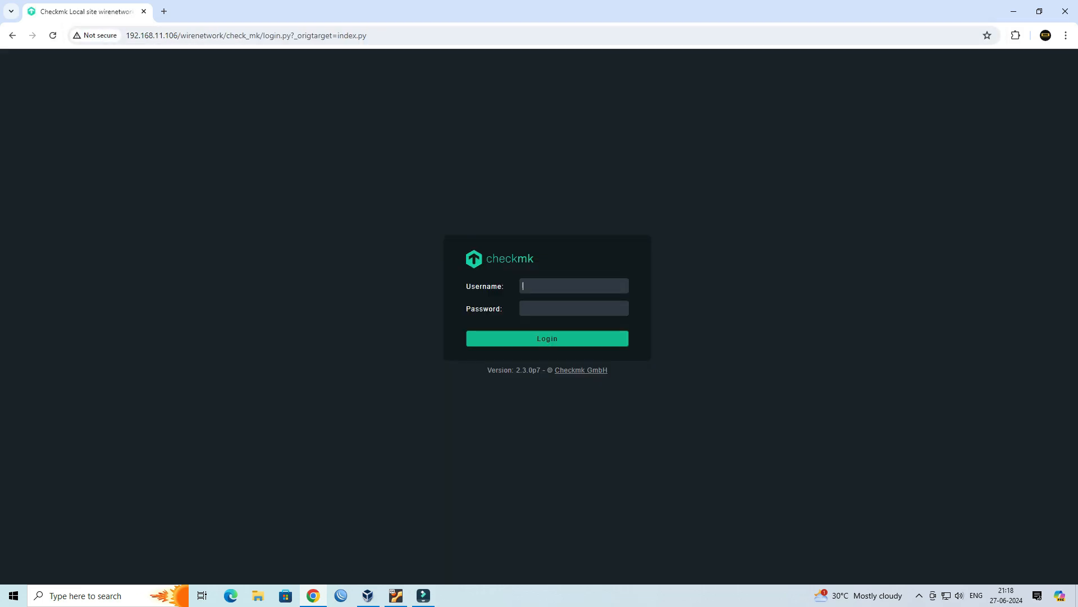
pyautogui.write('cmkadmin')
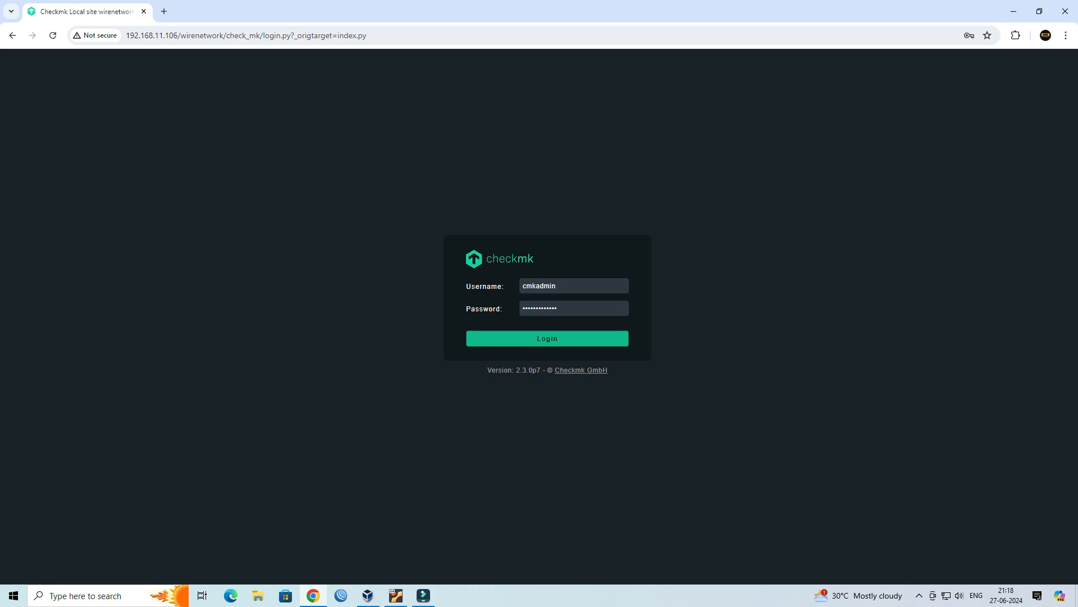
pyautogui.click(546, 338)
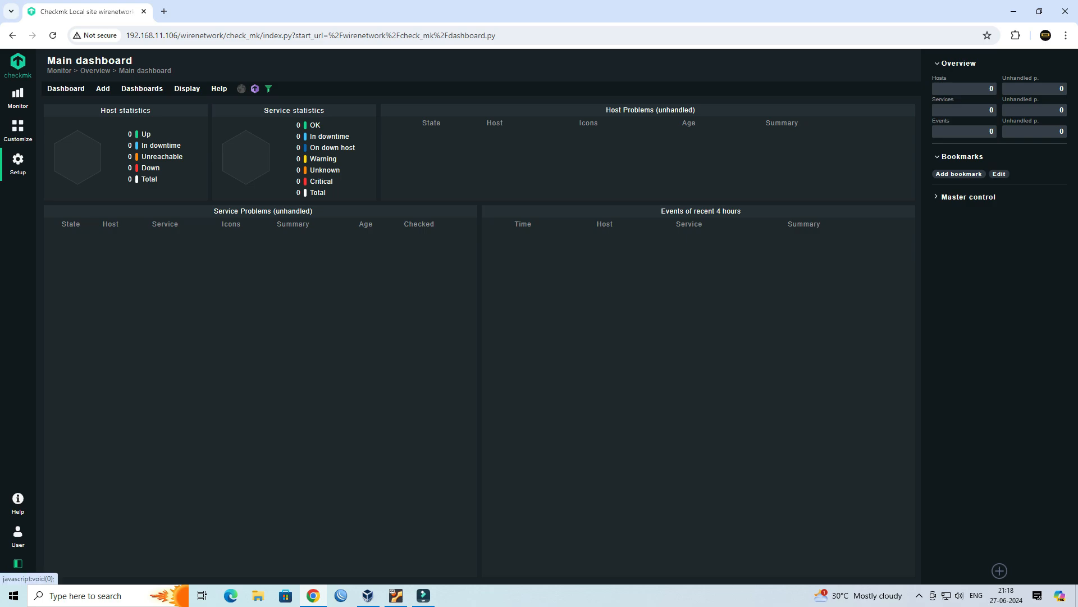
# Download check_mk_agent.msi from Setup's Windows agent files.
pyautogui.click(18, 164)
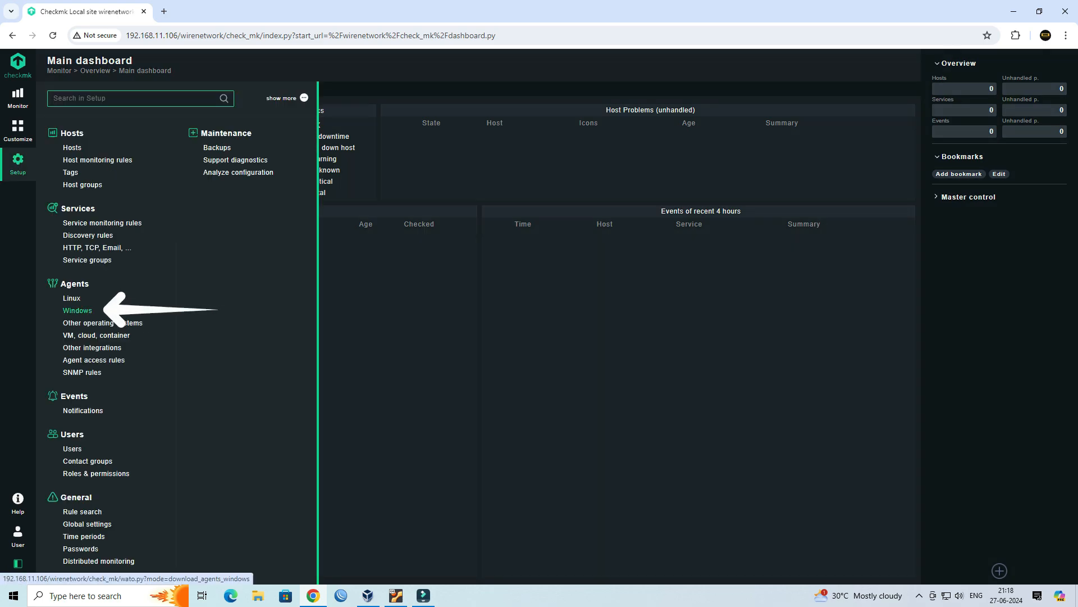
pyautogui.click(77, 310)
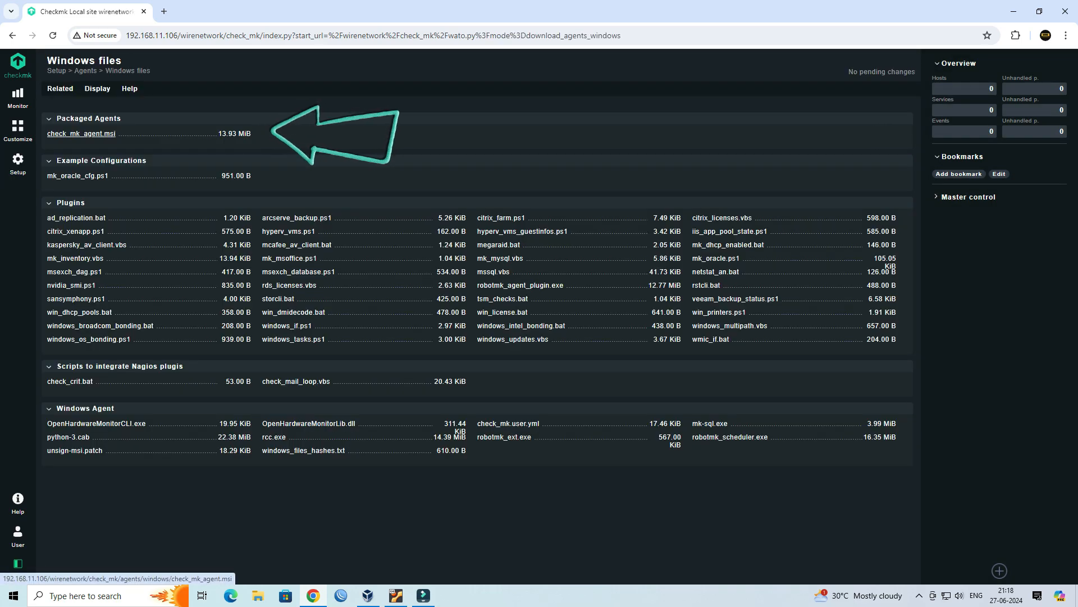
pyautogui.click(81, 134)
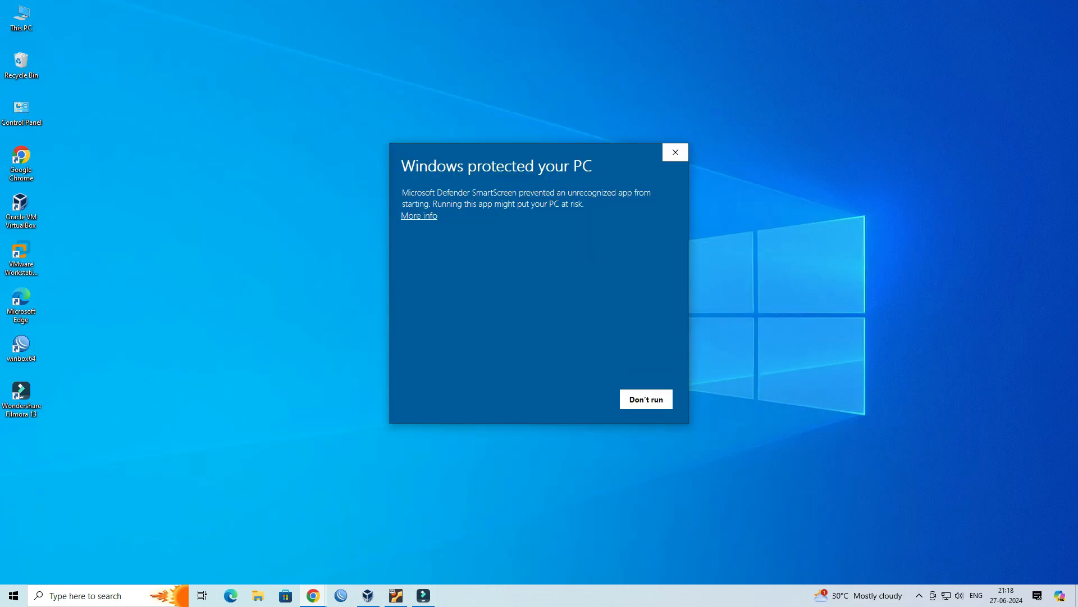
# Bypass the SmartScreen warning and install Checkmk Agent 2.3 with default features.
pyautogui.click(418, 215)
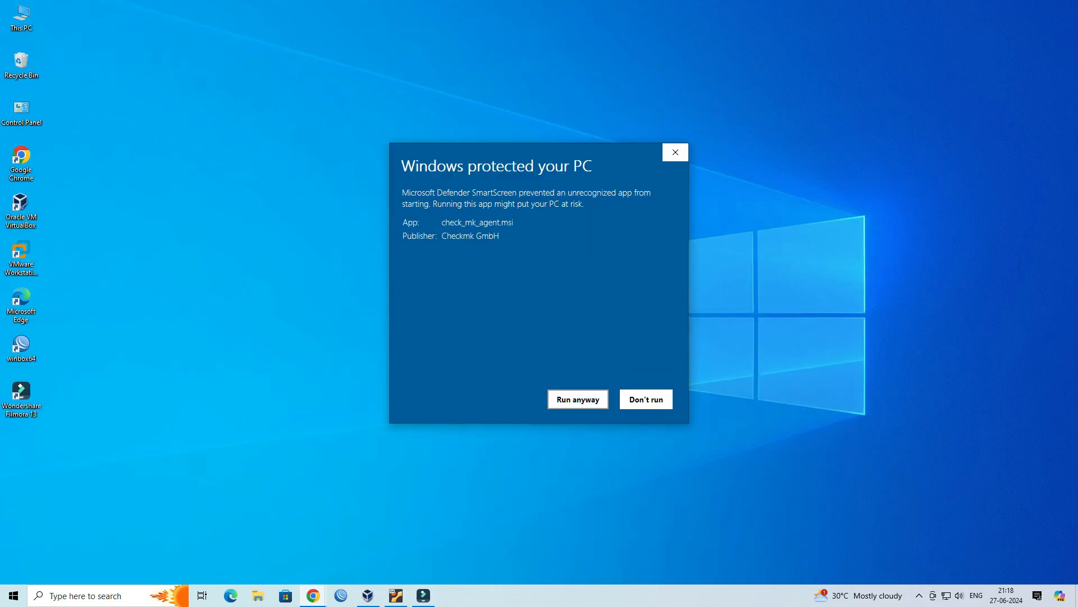
pyautogui.click(577, 399)
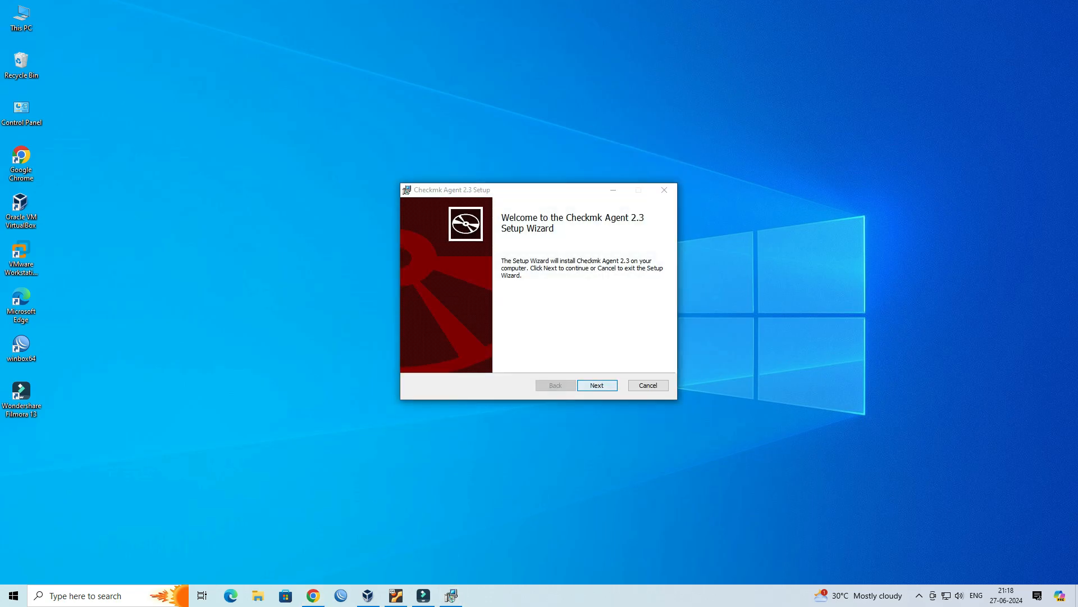
pyautogui.click(595, 384)
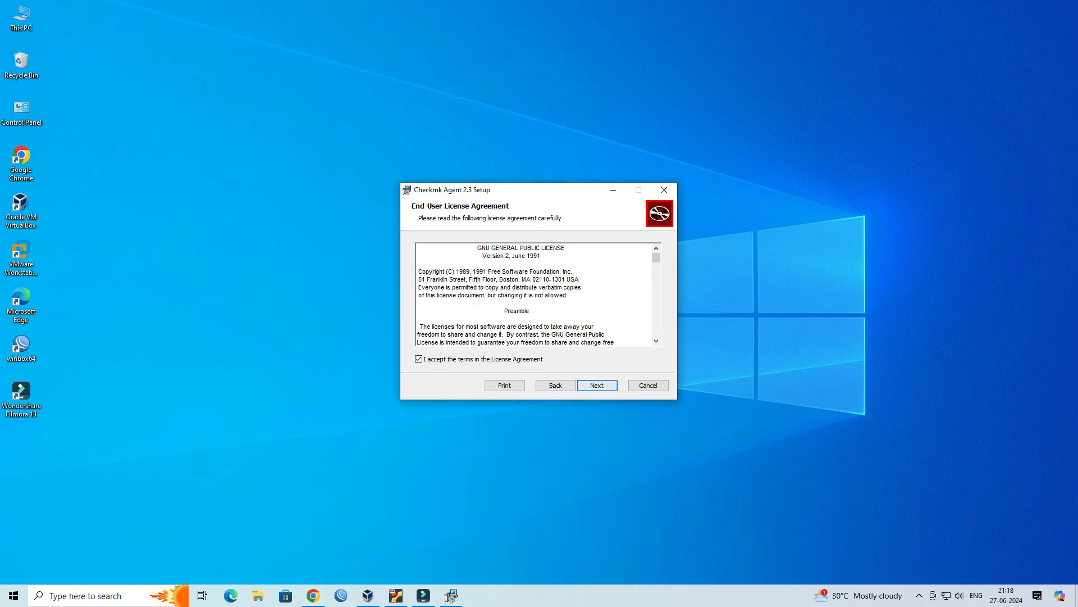
pyautogui.click(596, 385)
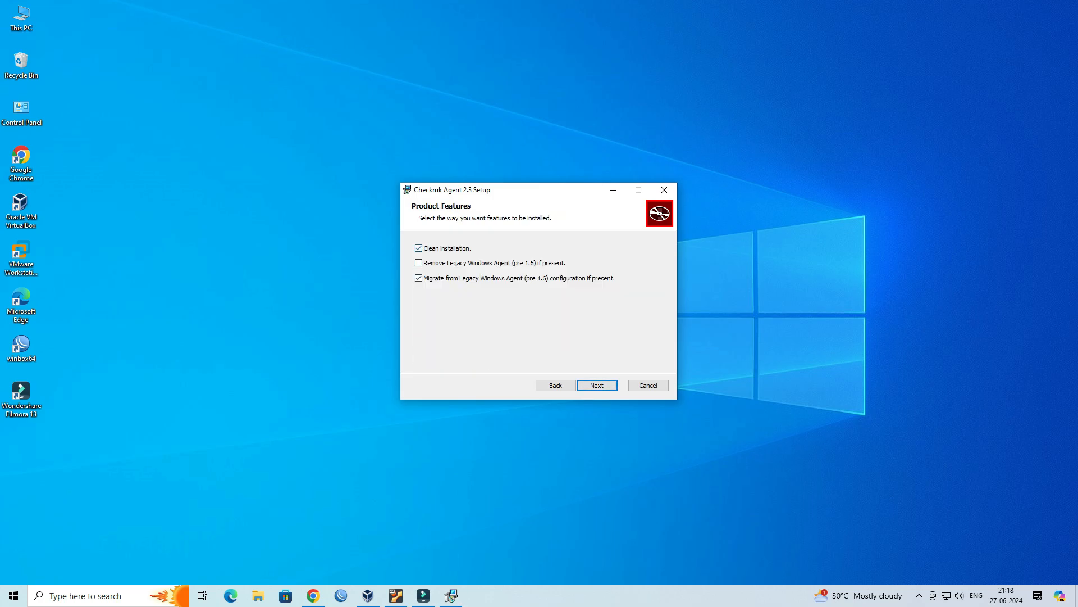
pyautogui.click(597, 384)
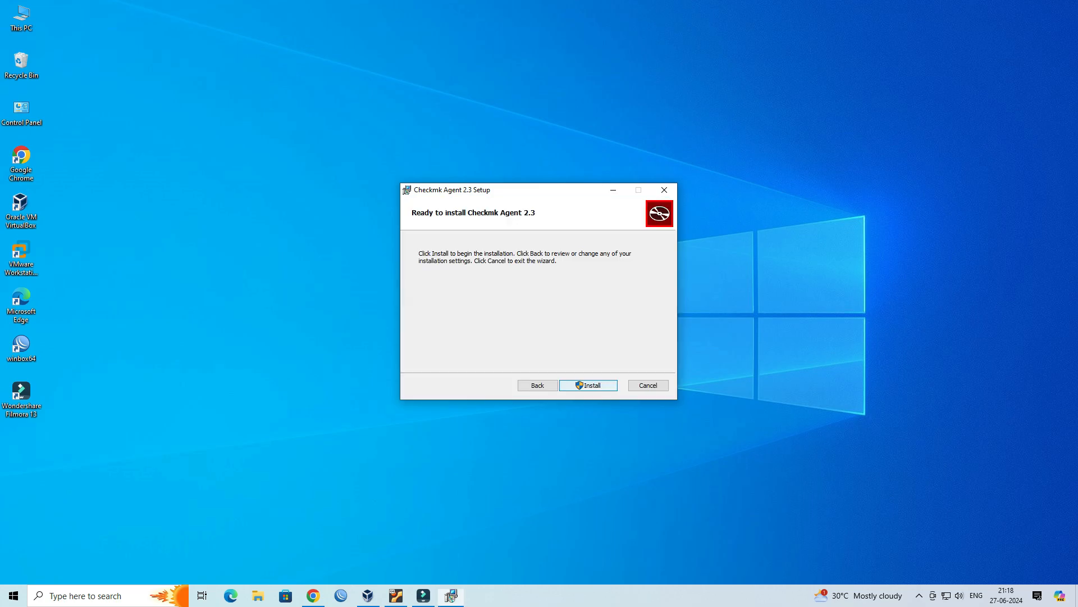
pyautogui.click(587, 385)
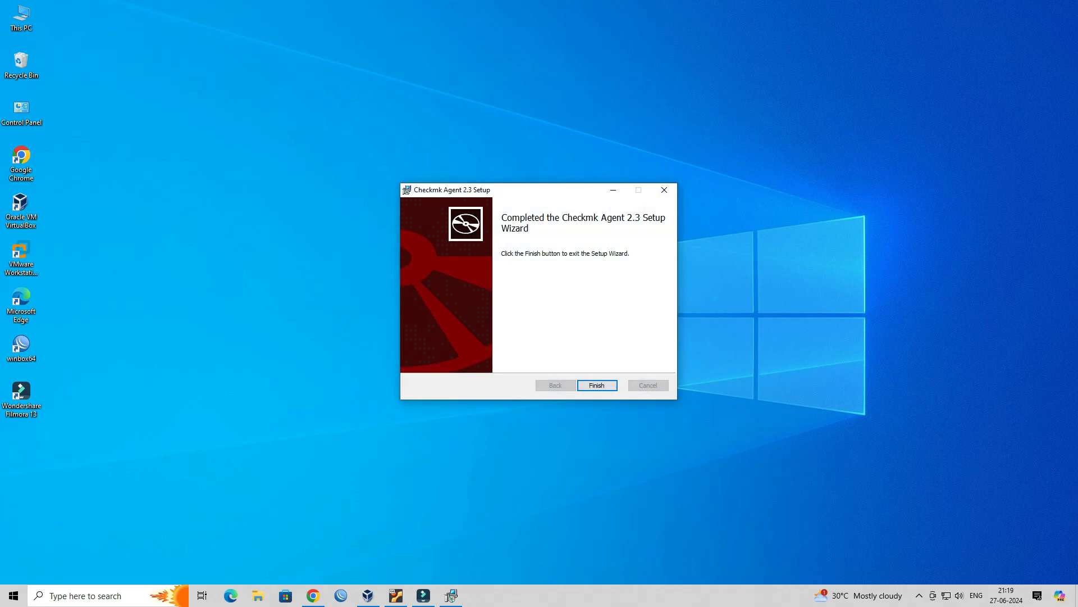
pyautogui.click(596, 384)
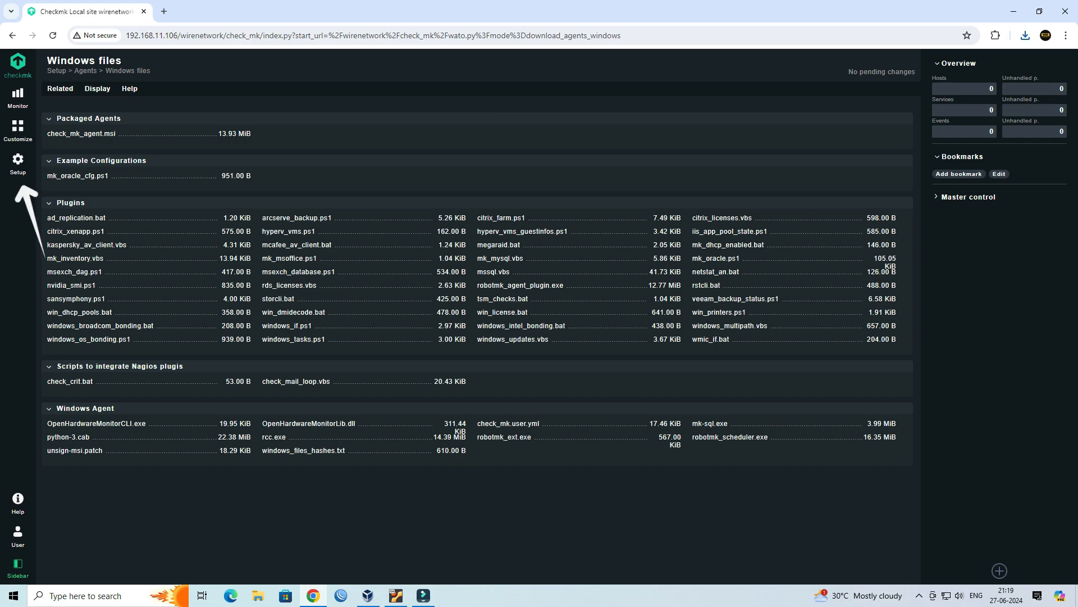
# Add host MY_PC at IPv4 192.168.11.102 with Checkmk agent, save and run discovery.
pyautogui.click(17, 164)
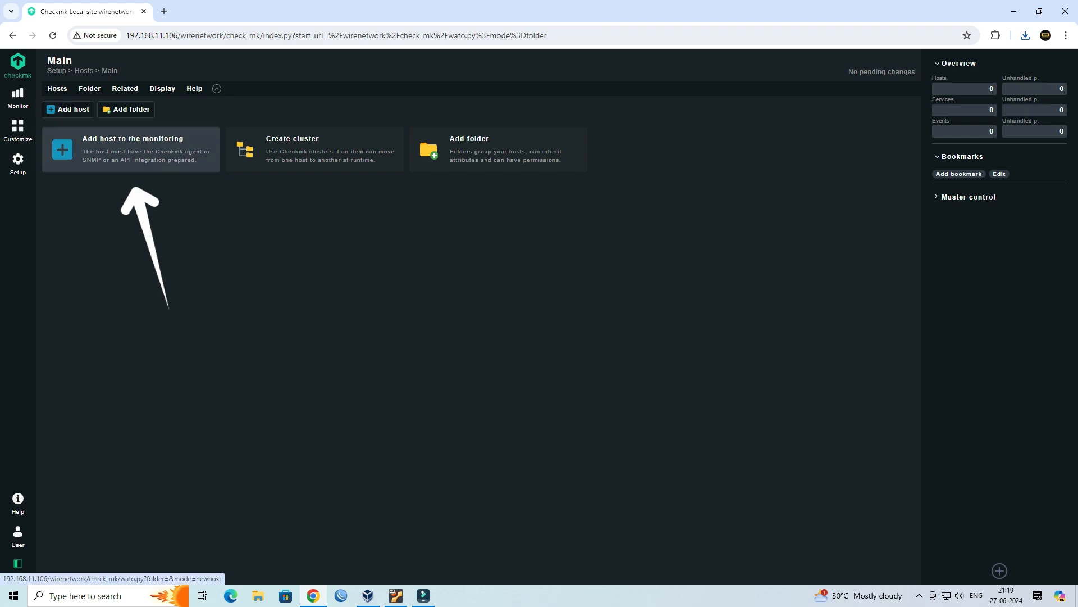
pyautogui.click(131, 148)
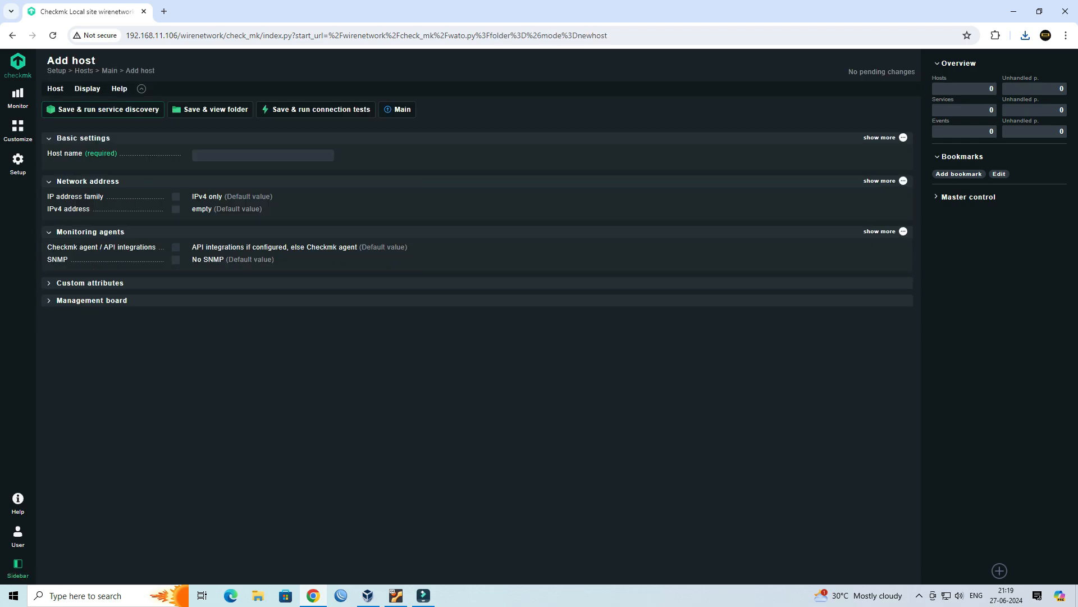
pyautogui.click(263, 155)
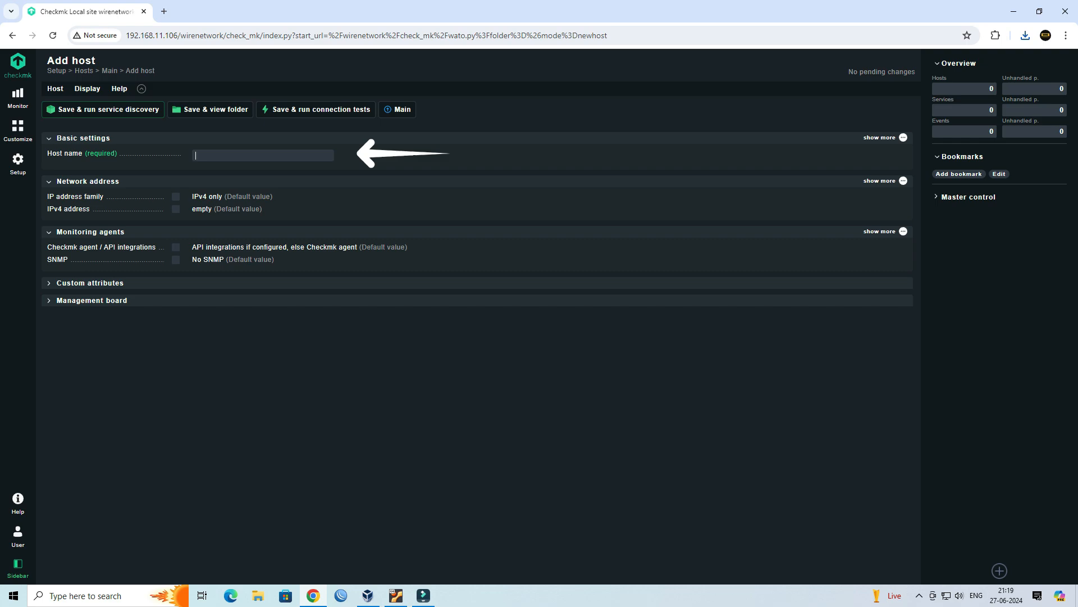
pyautogui.write('MY_PC')
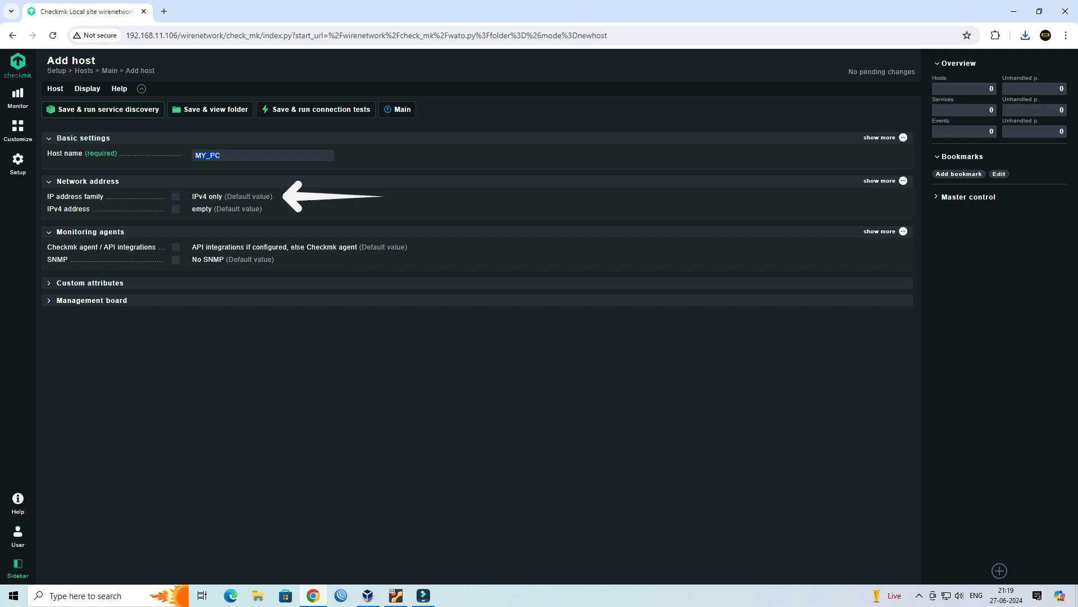
pyautogui.click(176, 196)
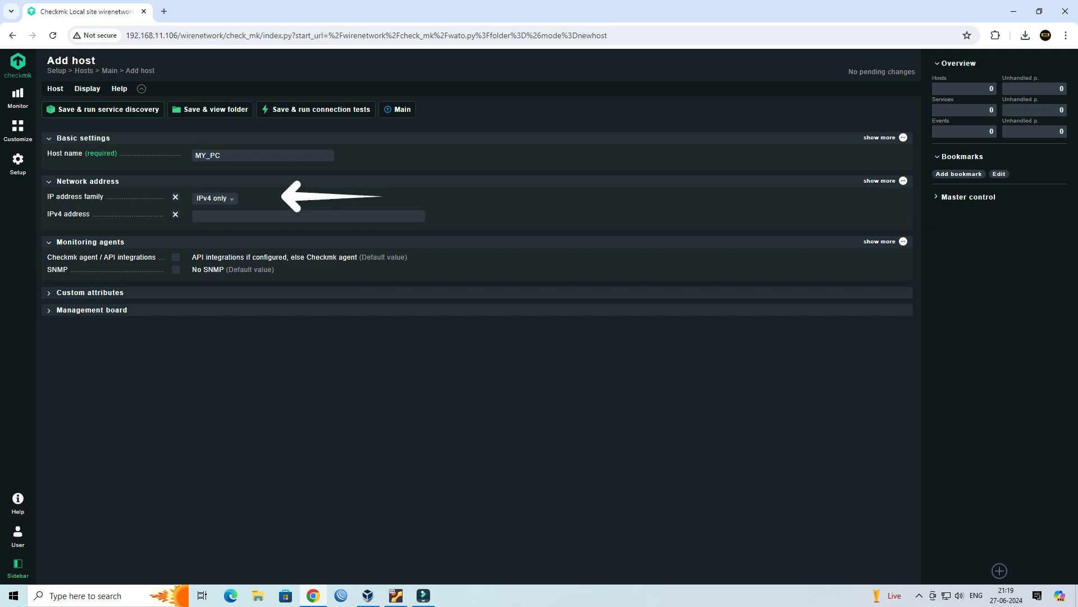
pyautogui.click(308, 214)
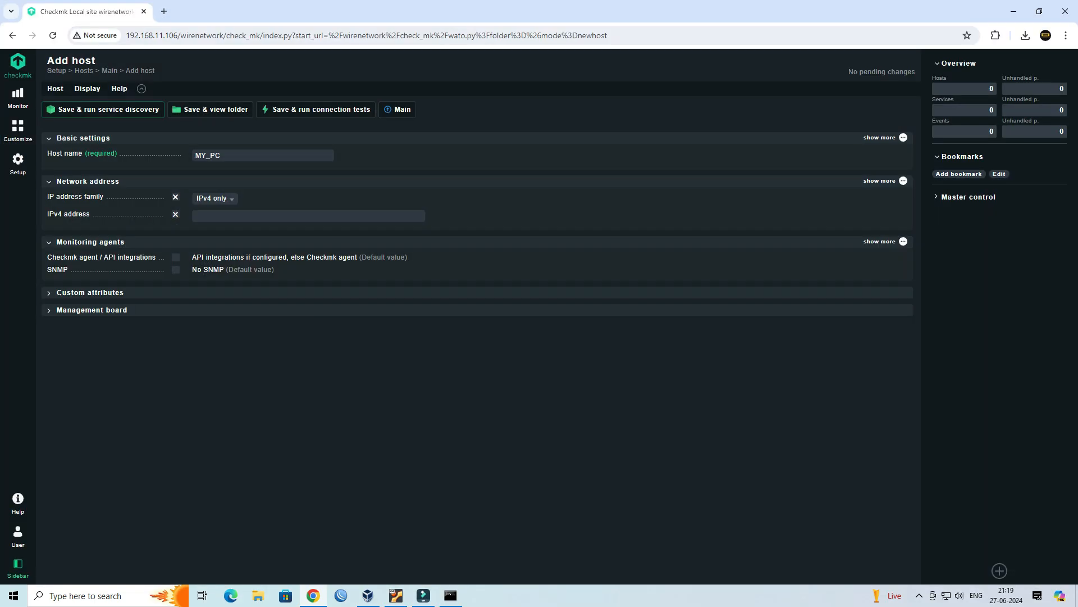
pyautogui.write('192.168.11.102')
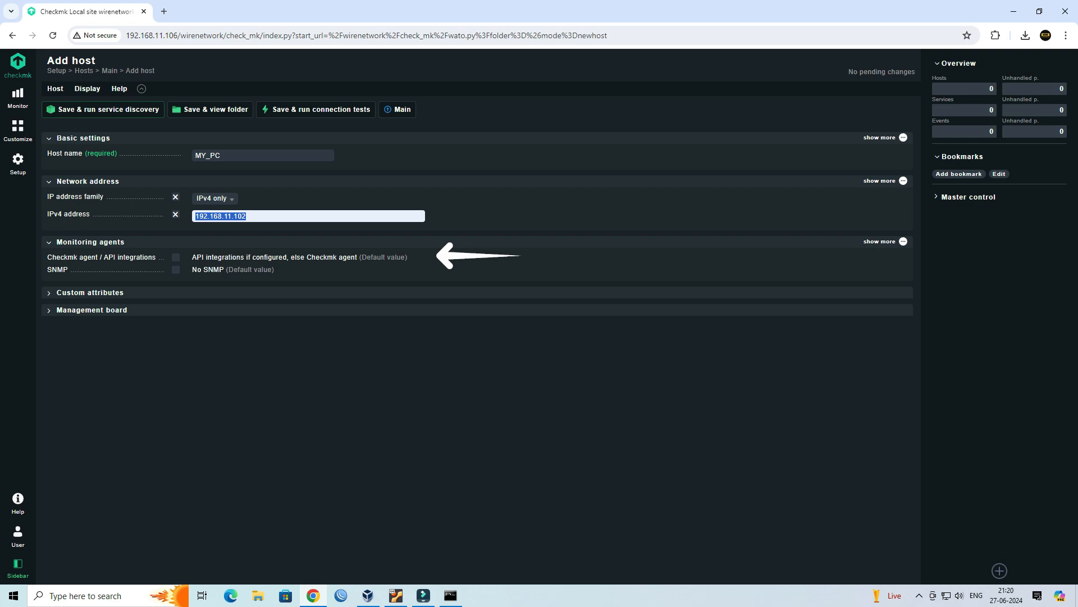
pyautogui.click(175, 257)
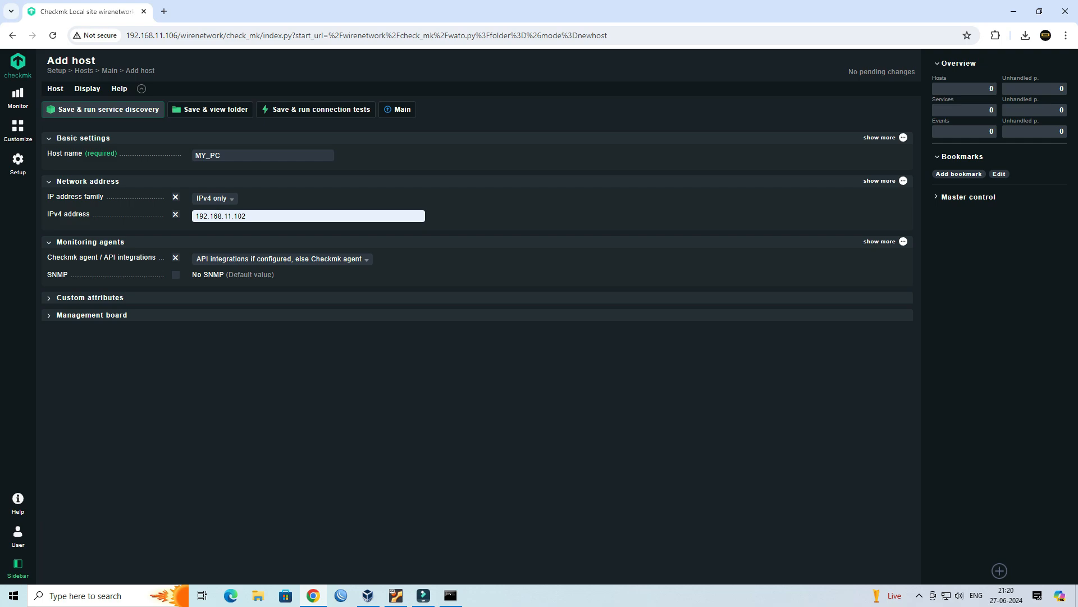
pyautogui.click(107, 110)
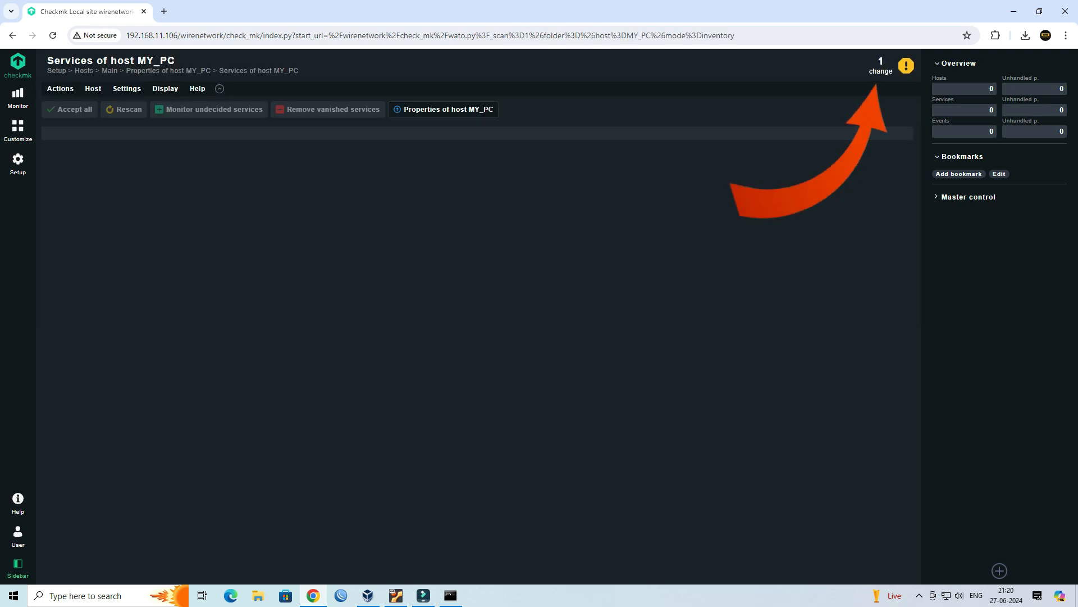
# Review the pending MY_PC change and activate it on the wirenetwork site.
pyautogui.click(880, 65)
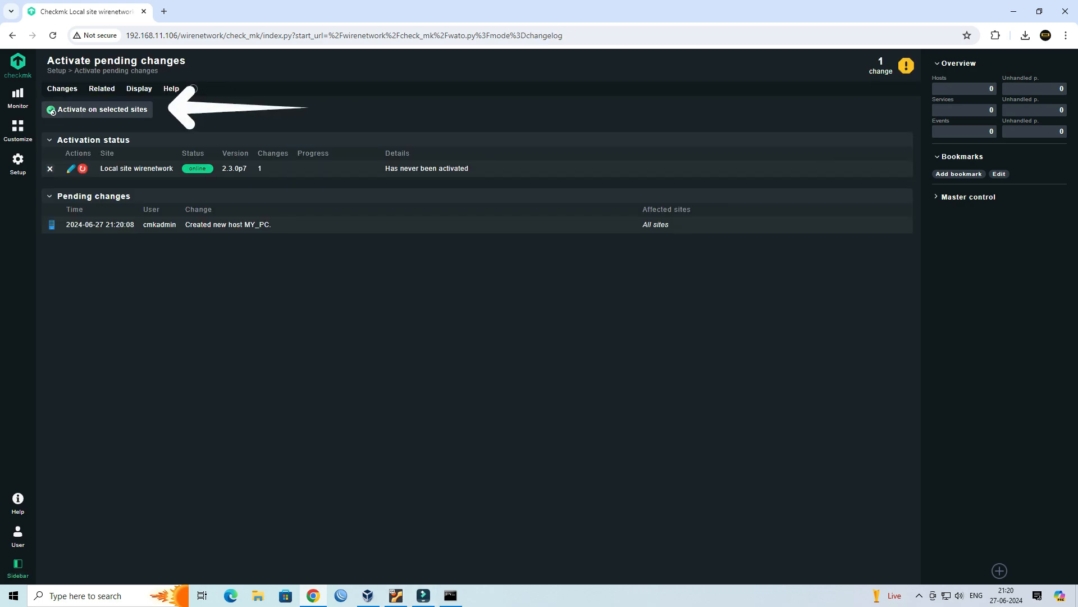
pyautogui.click(101, 109)
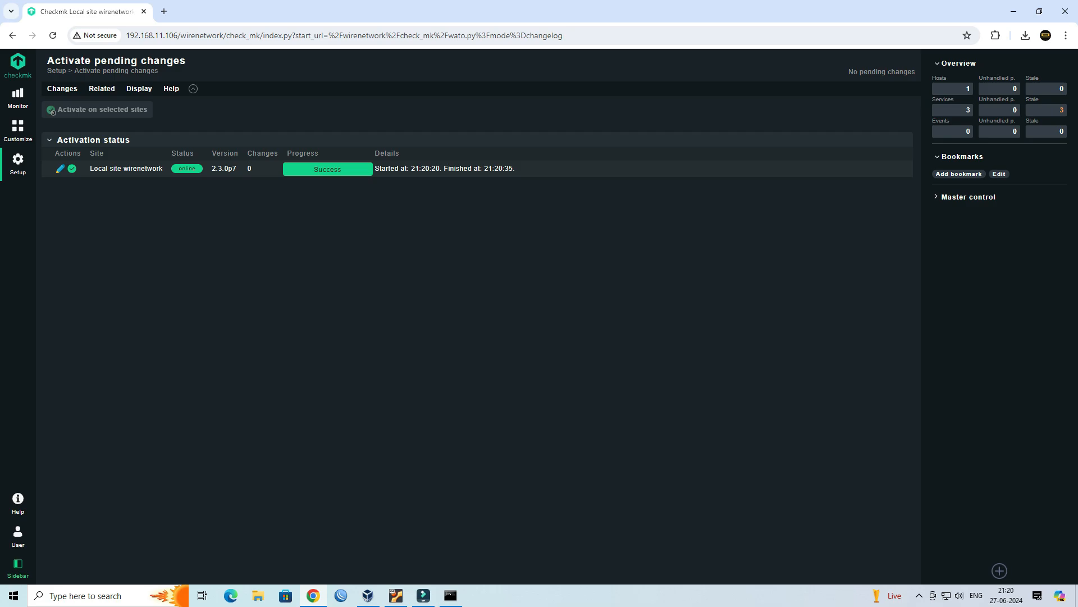
pyautogui.click(17, 163)
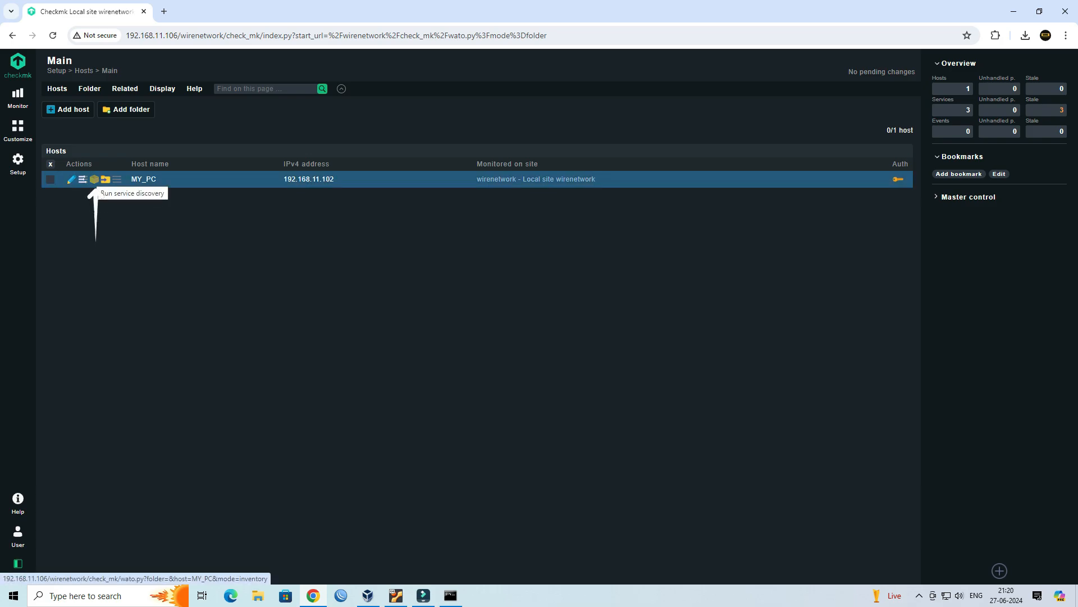
# Run service discovery for MY_PC and open the All hosts monitoring view.
pyautogui.click(94, 179)
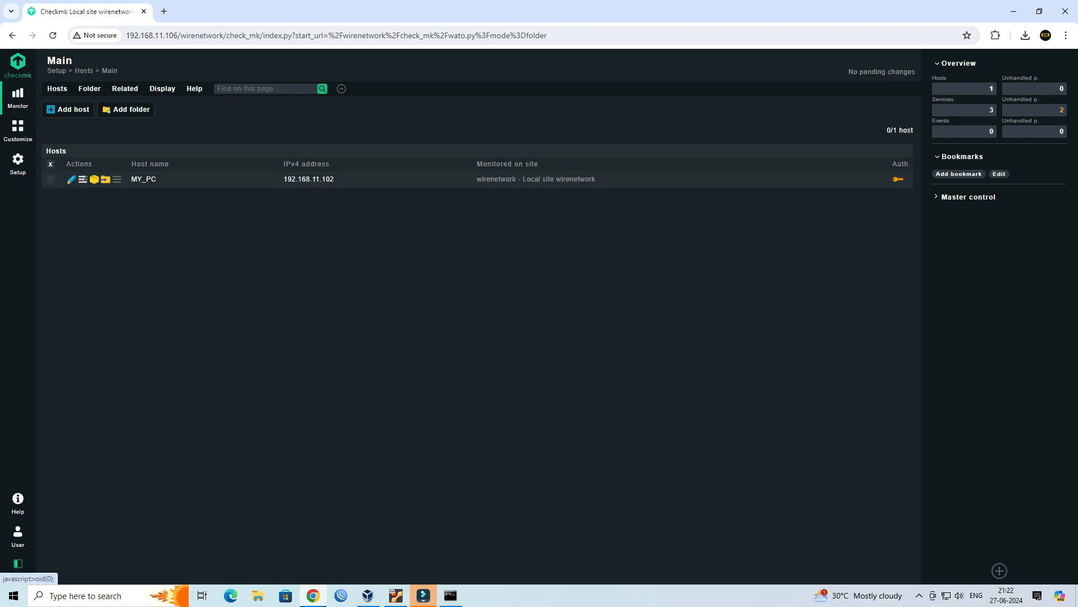
pyautogui.click(17, 96)
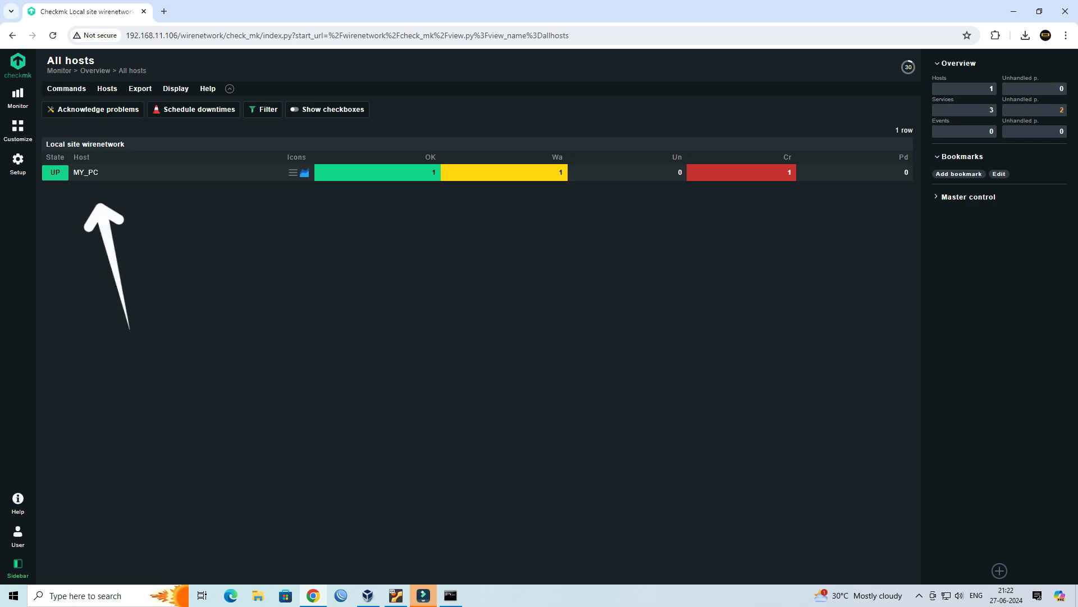
pyautogui.moveTo(85, 172)
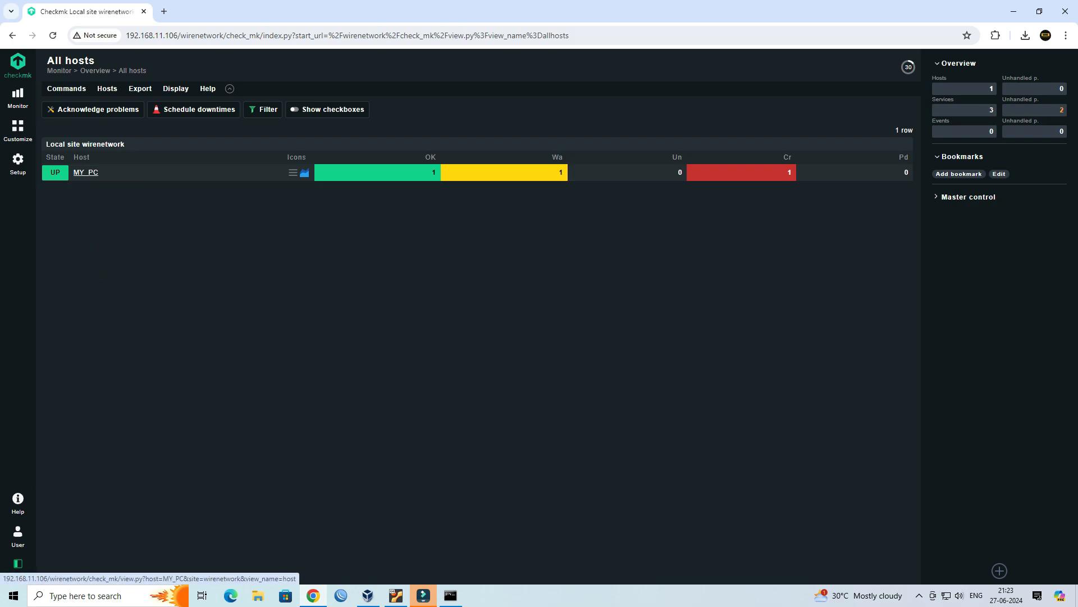
# View MY_PC's PING service details, then bring up the Command Prompt showing 192.168.11.102.
pyautogui.click(86, 172)
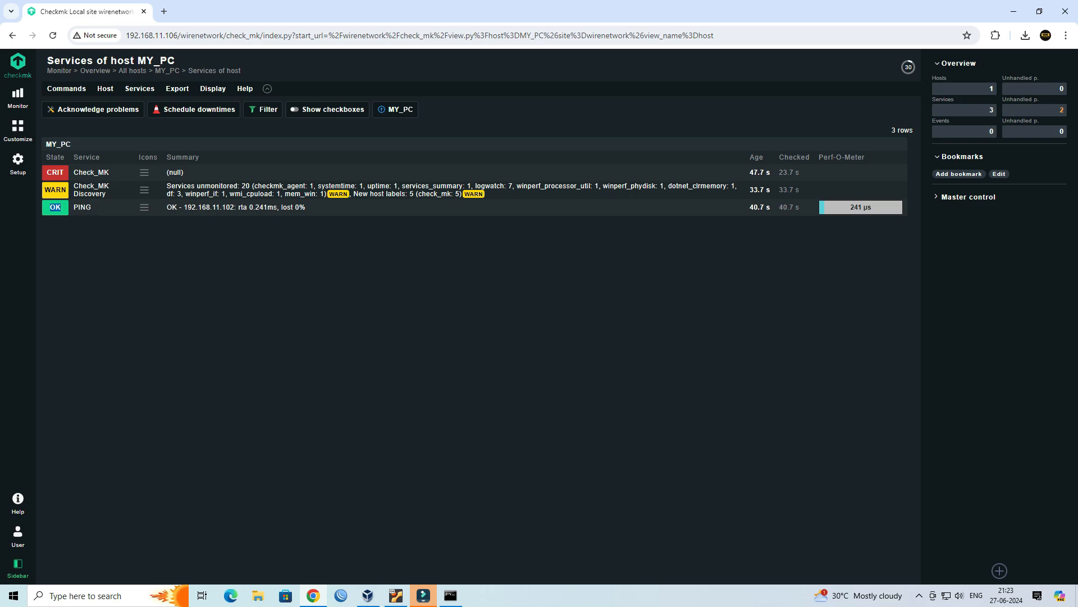
pyautogui.moveTo(82, 207)
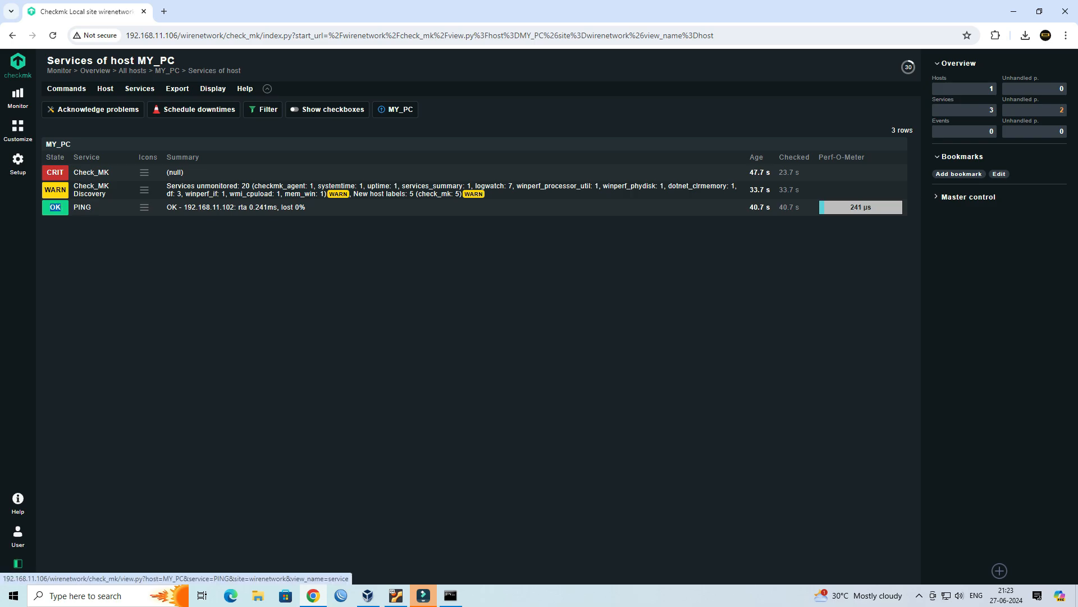
pyautogui.click(82, 207)
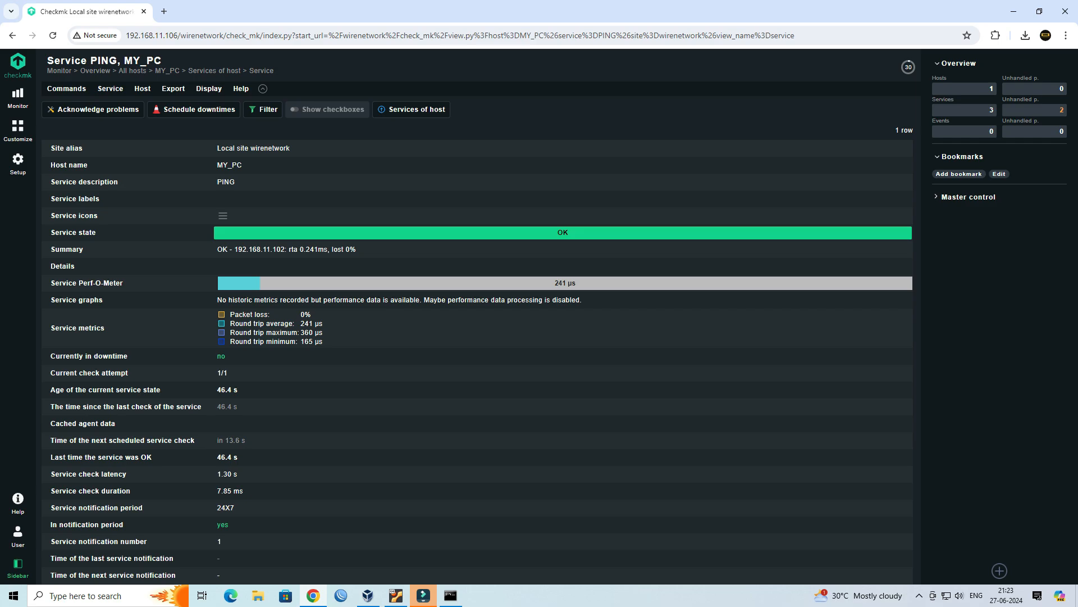
pyautogui.scroll(-3)
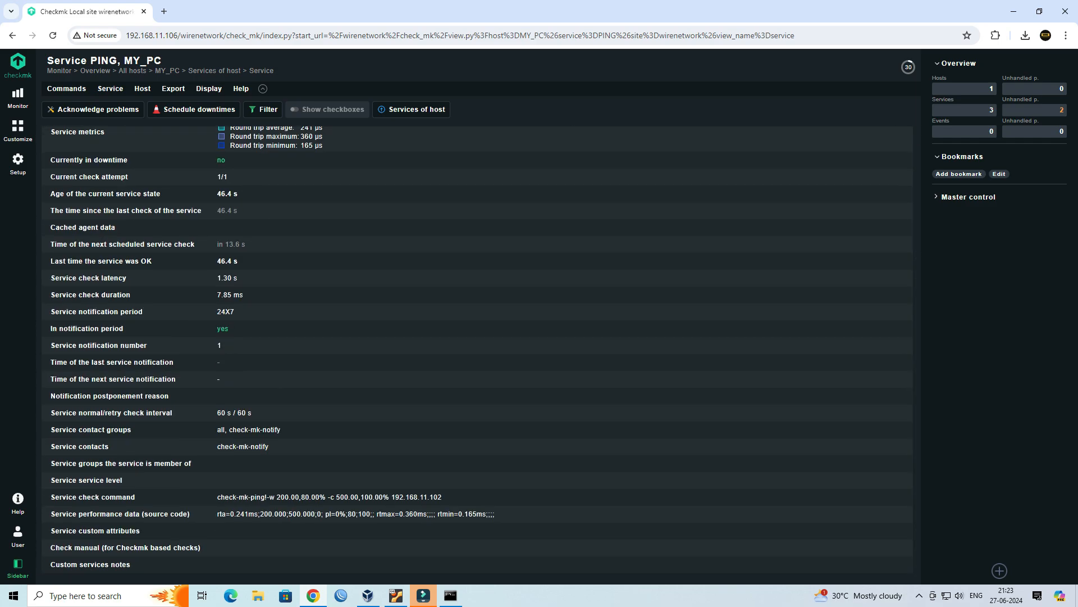
pyautogui.doubleClick(227, 278)
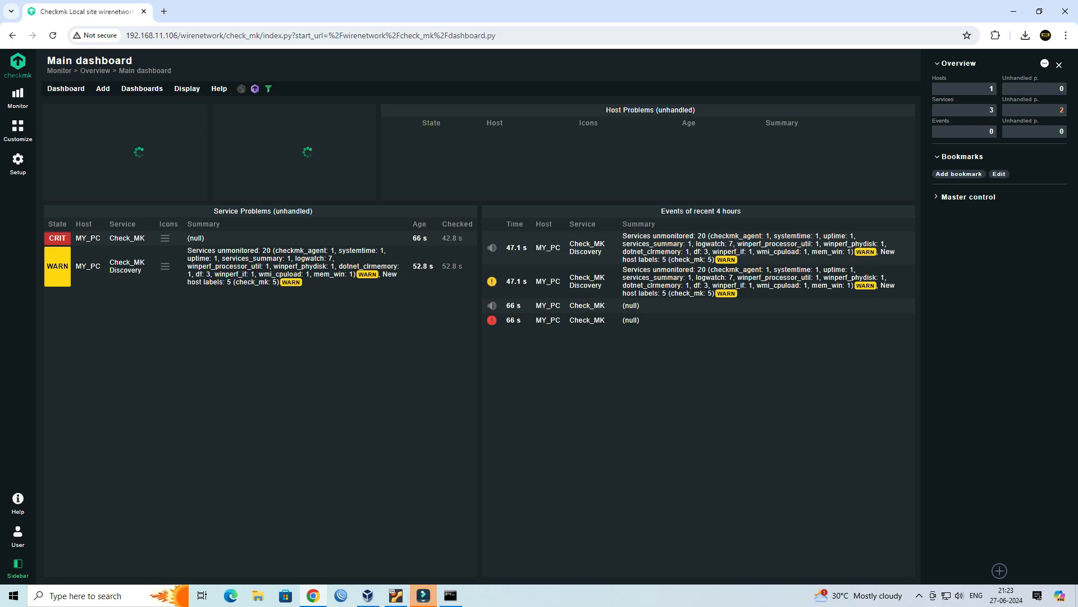
pyautogui.click(449, 595)
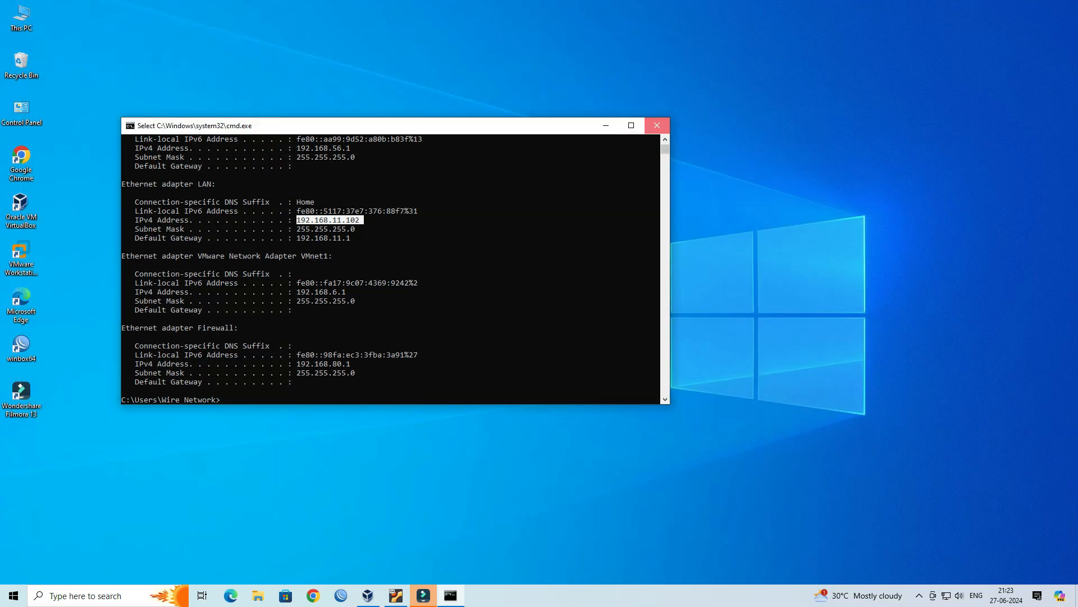